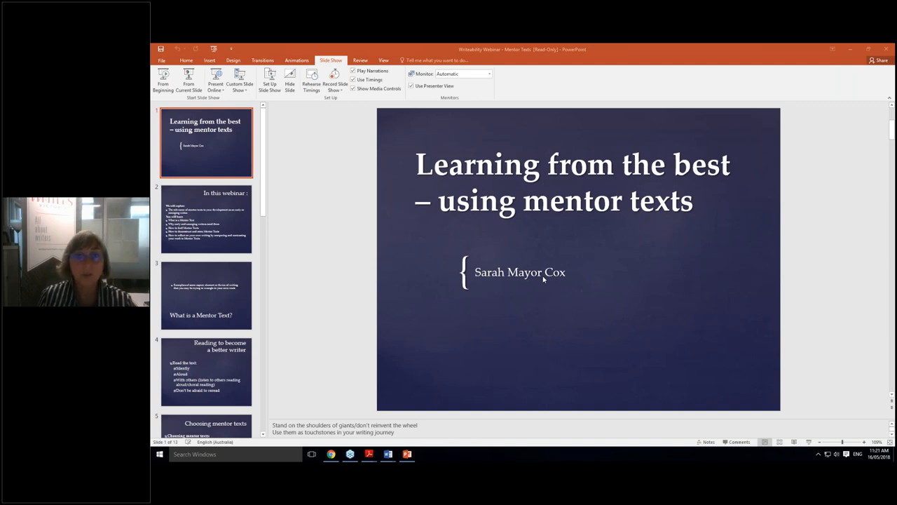
mouse_move(629, 283)
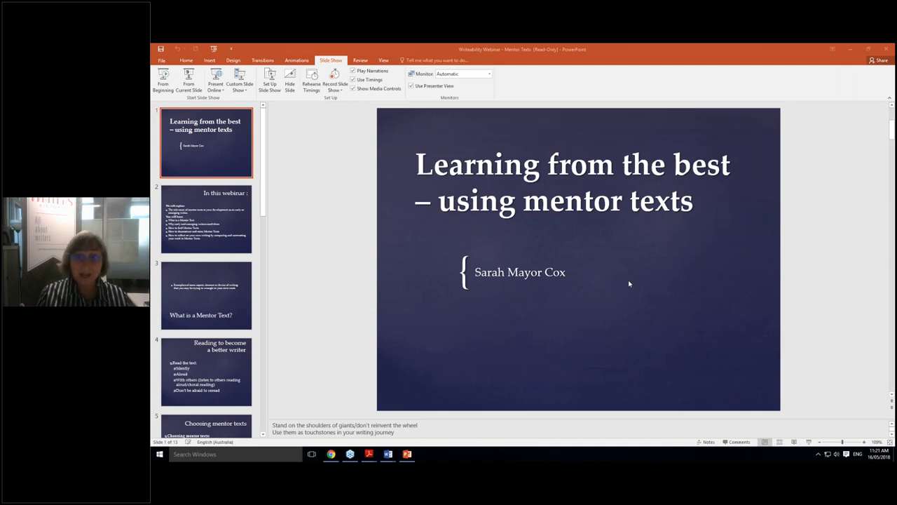
mouse_move(607, 386)
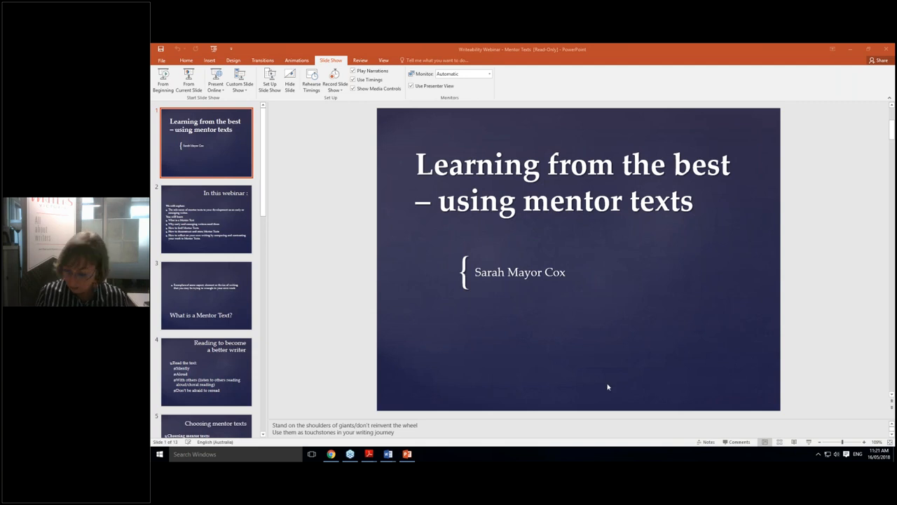
mouse_move(615, 359)
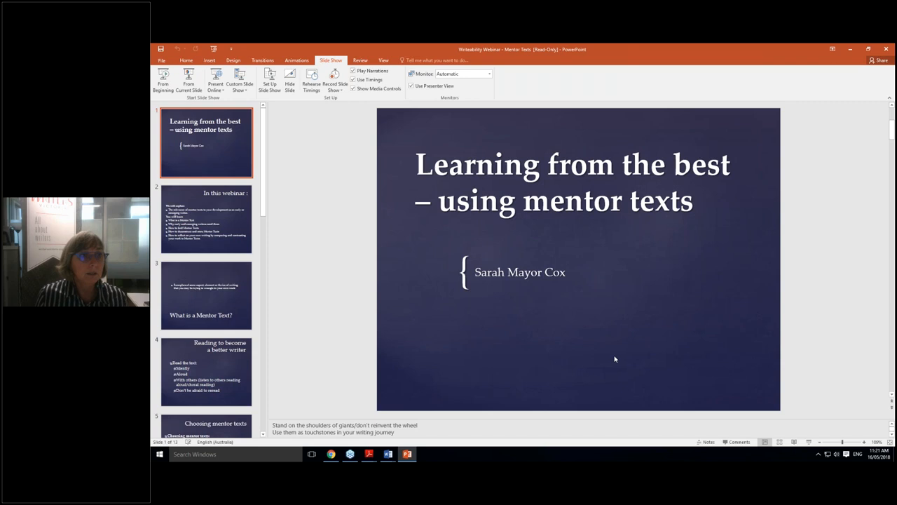
Select slide 2 to show the 'In this webinar' overview of what attendees will learn
left_click(206, 219)
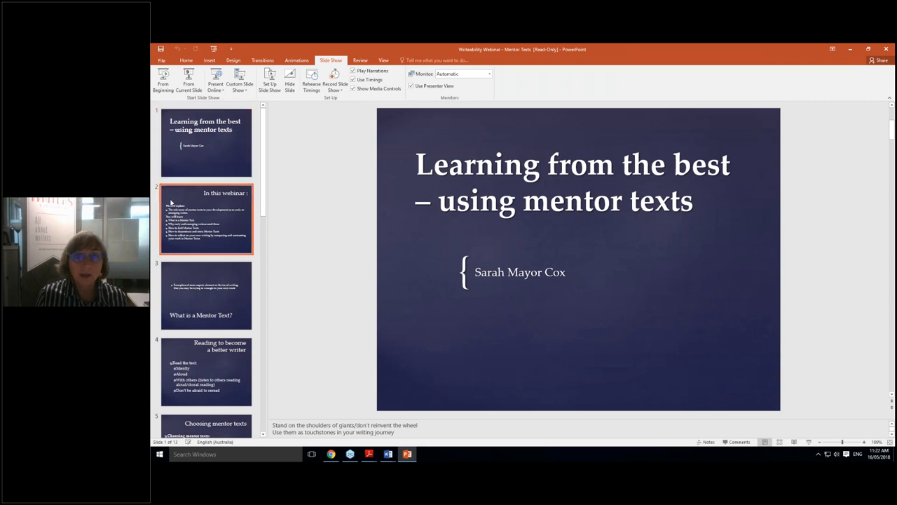
left_click(206, 219)
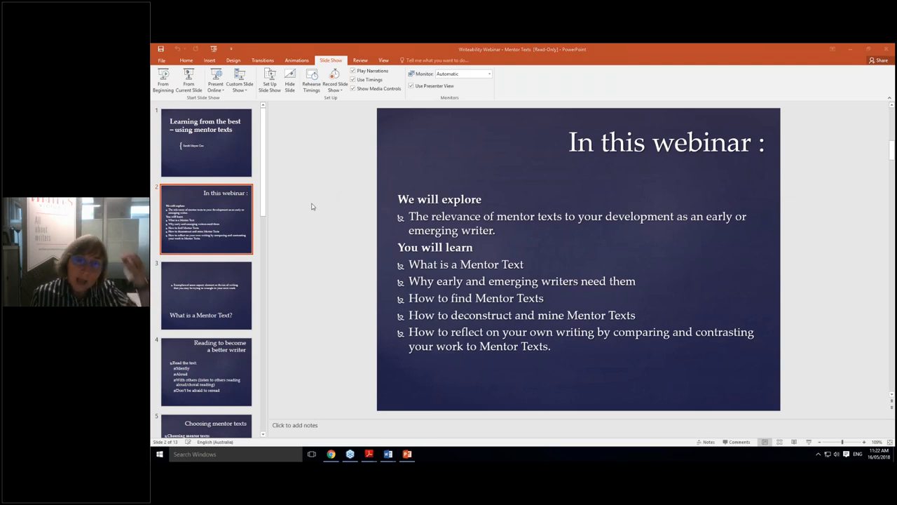
mouse_move(298, 258)
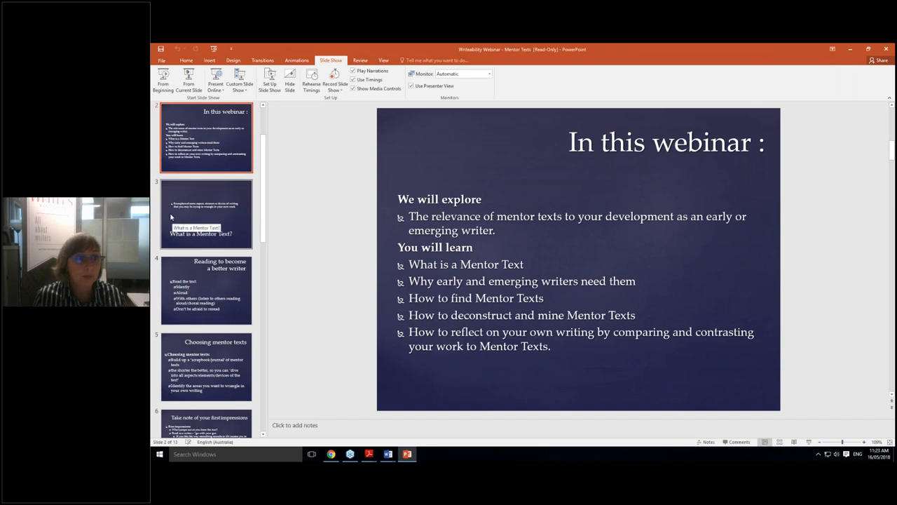
Select slide 3 to show 'What is a Mentor Text?' defining mentor texts as exemplars
left_click(206, 214)
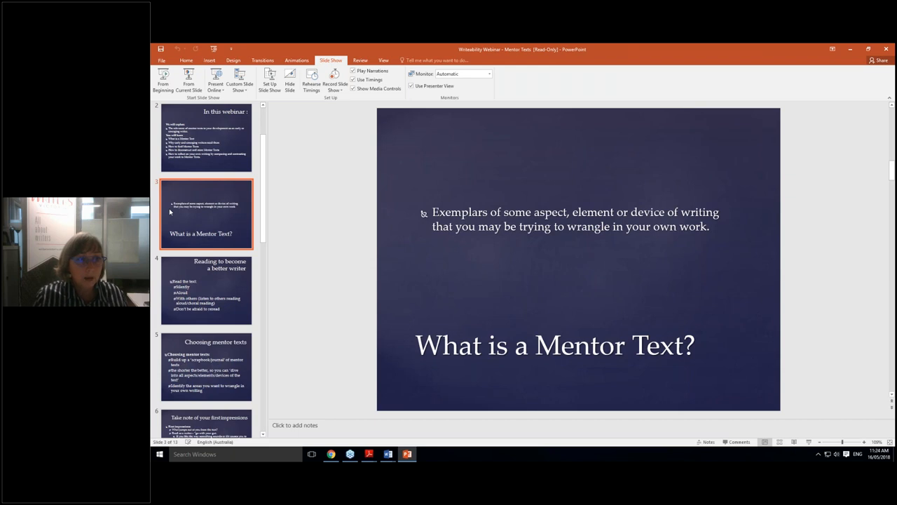
mouse_move(161, 223)
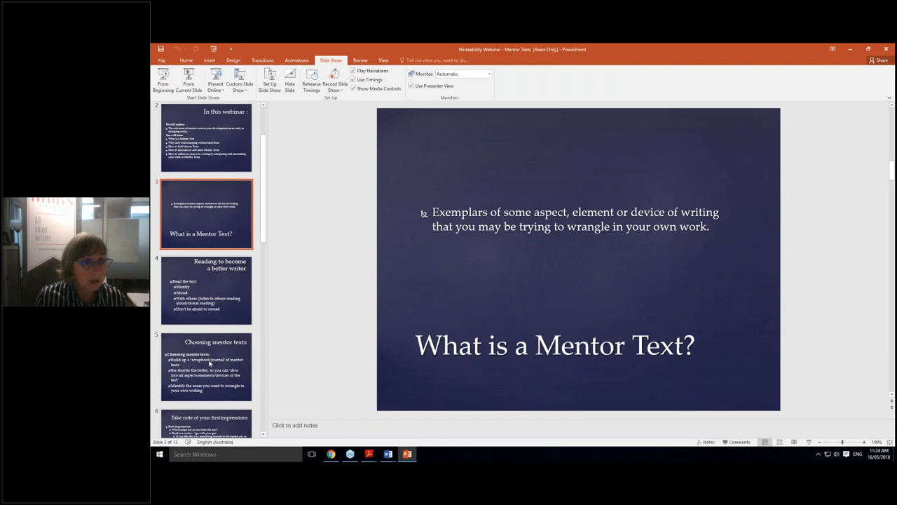
mouse_move(233, 350)
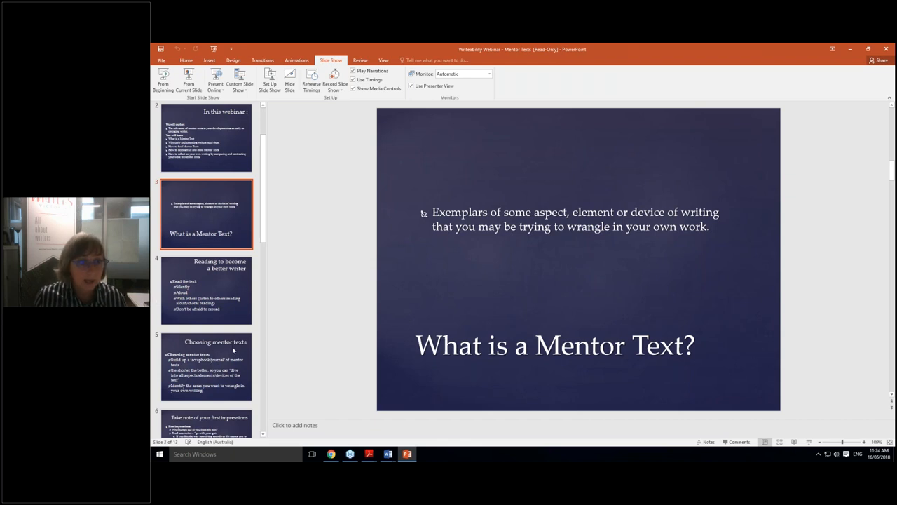
mouse_move(266, 347)
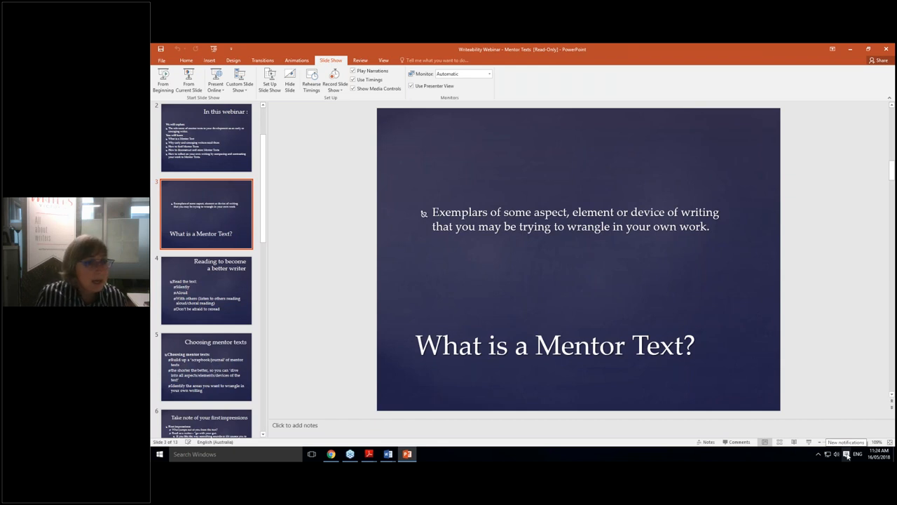
mouse_move(797, 293)
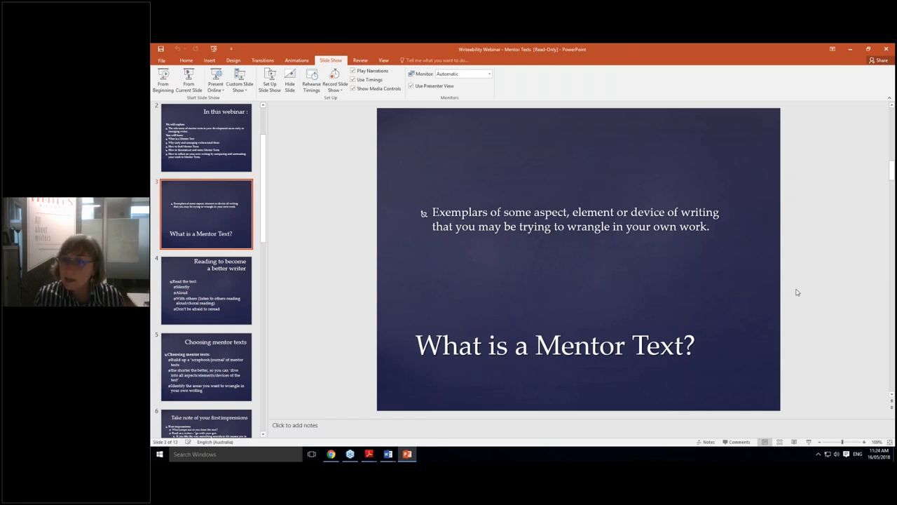
mouse_move(799, 285)
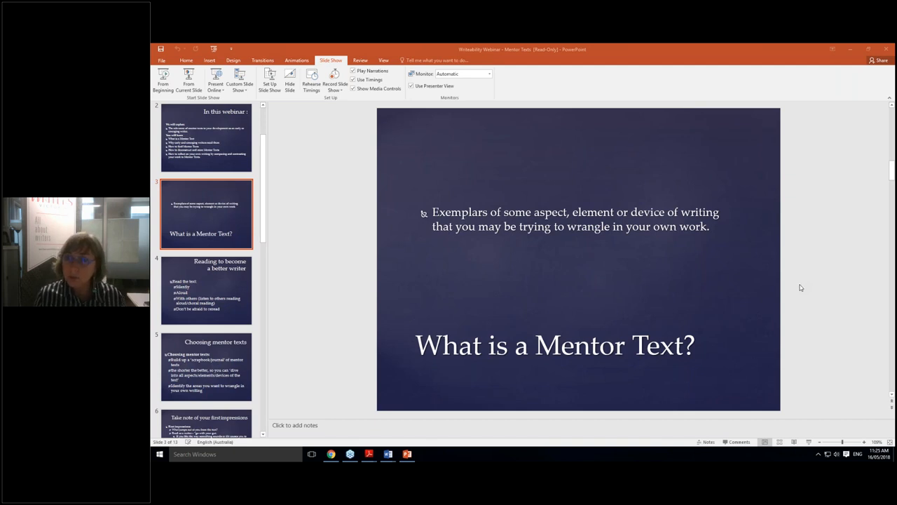
mouse_move(815, 313)
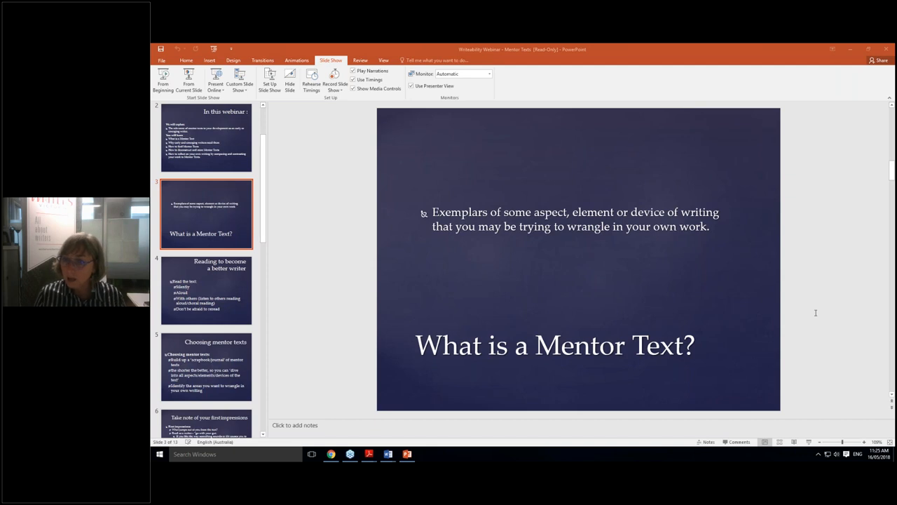
mouse_move(884, 331)
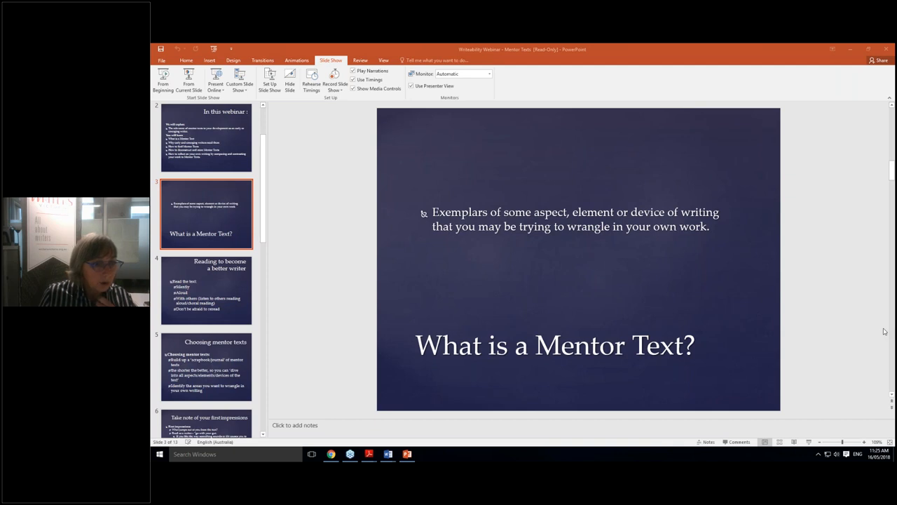
mouse_move(608, 323)
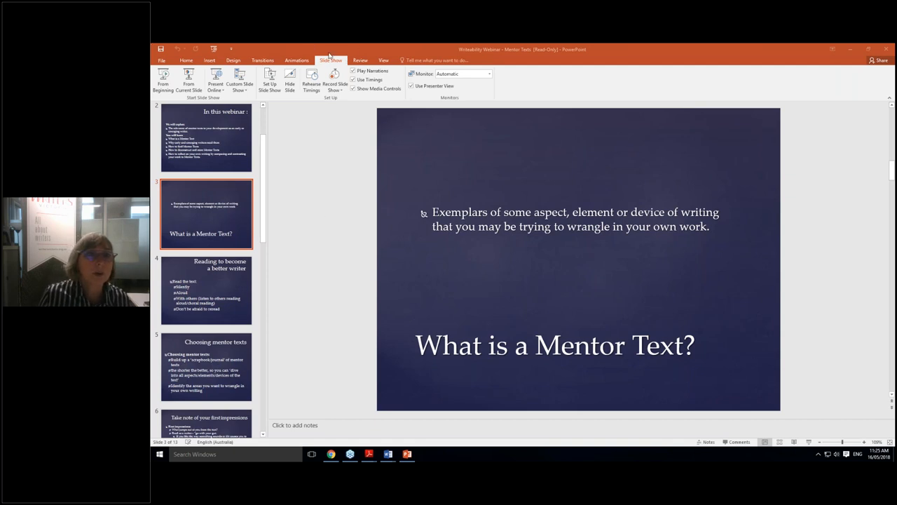
mouse_move(340, 125)
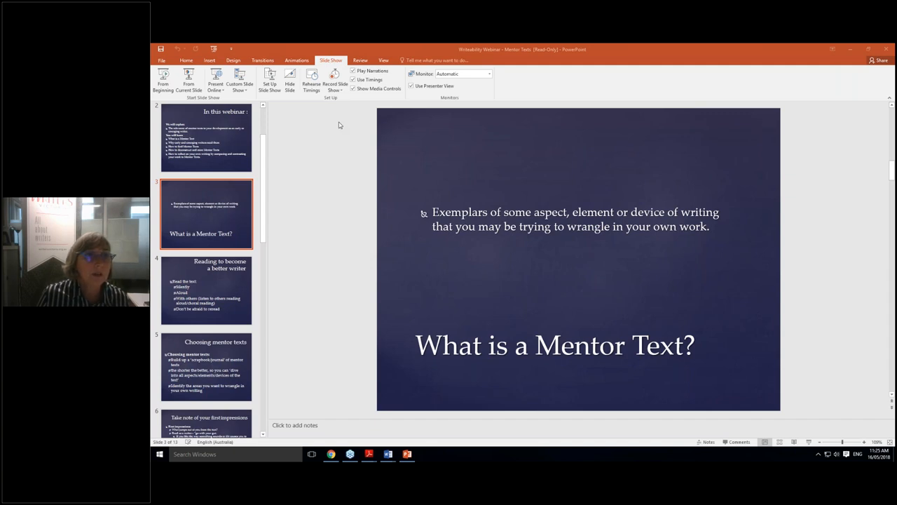
mouse_move(312, 175)
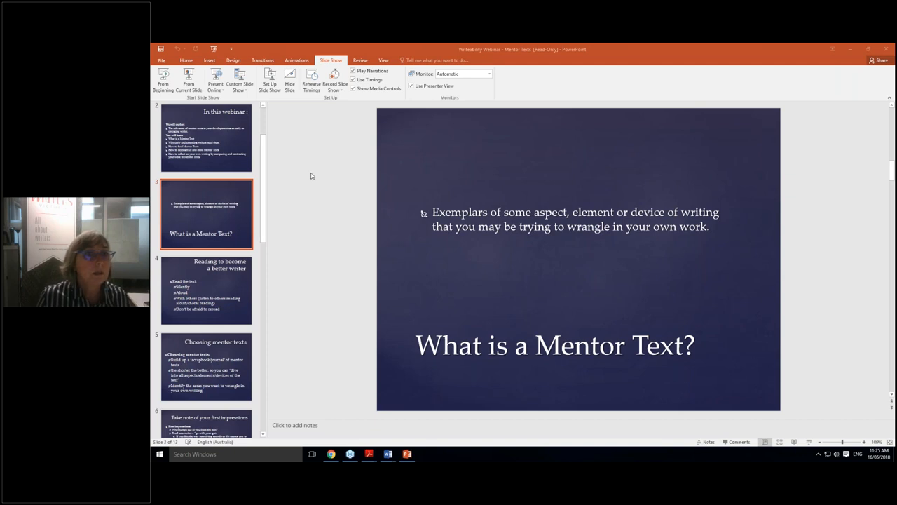
mouse_move(201, 110)
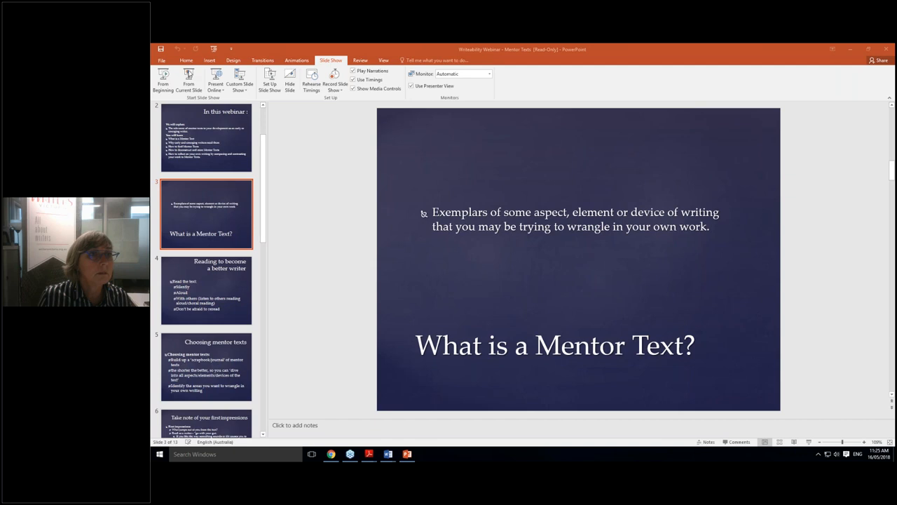
mouse_move(189, 80)
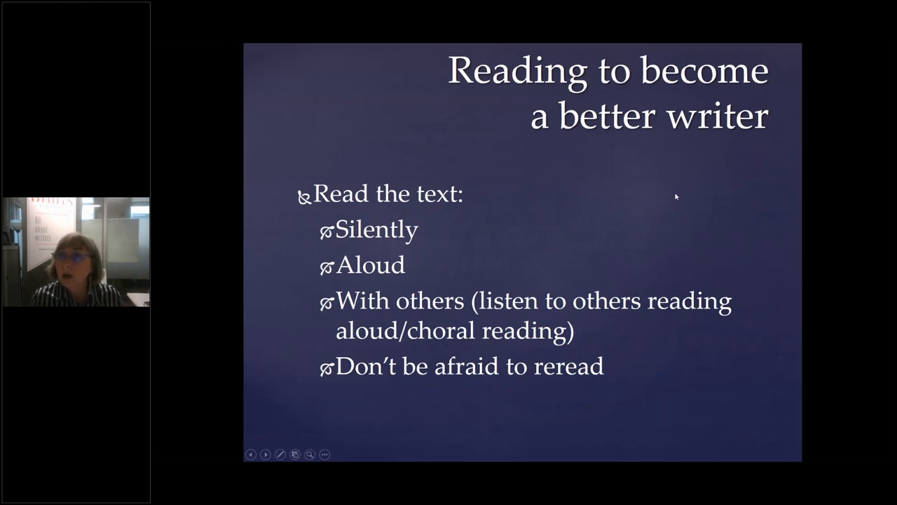
mouse_move(726, 197)
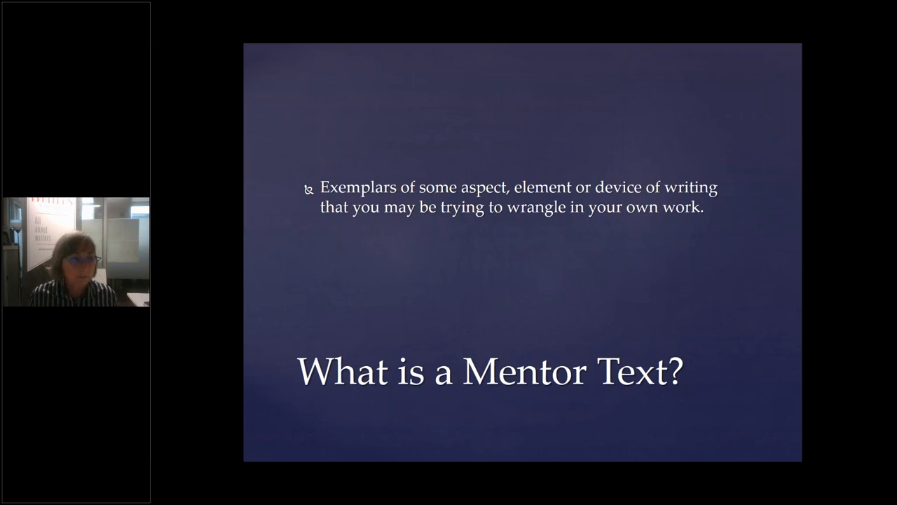
mouse_move(208, 403)
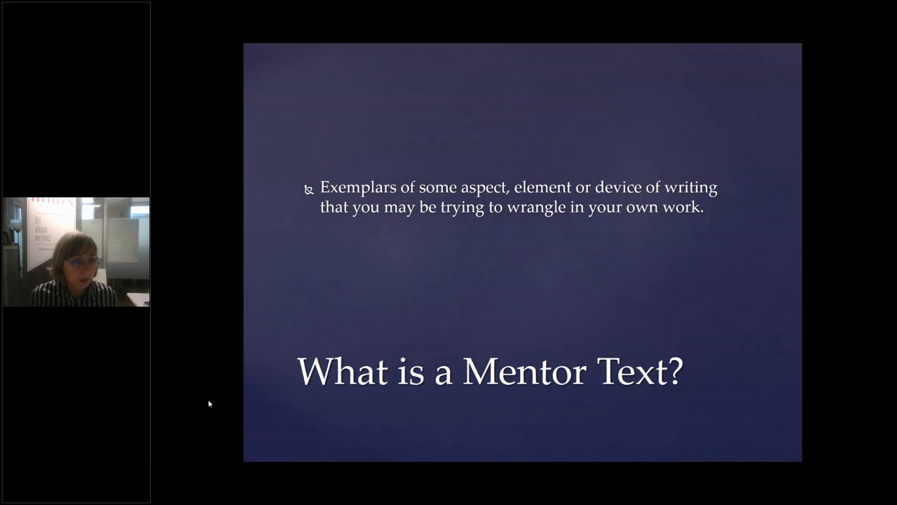
mouse_move(197, 387)
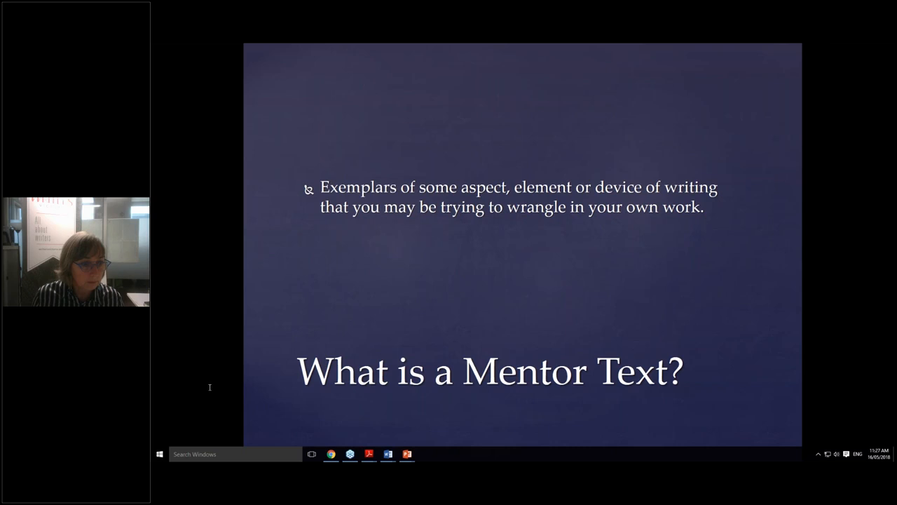
mouse_move(206, 408)
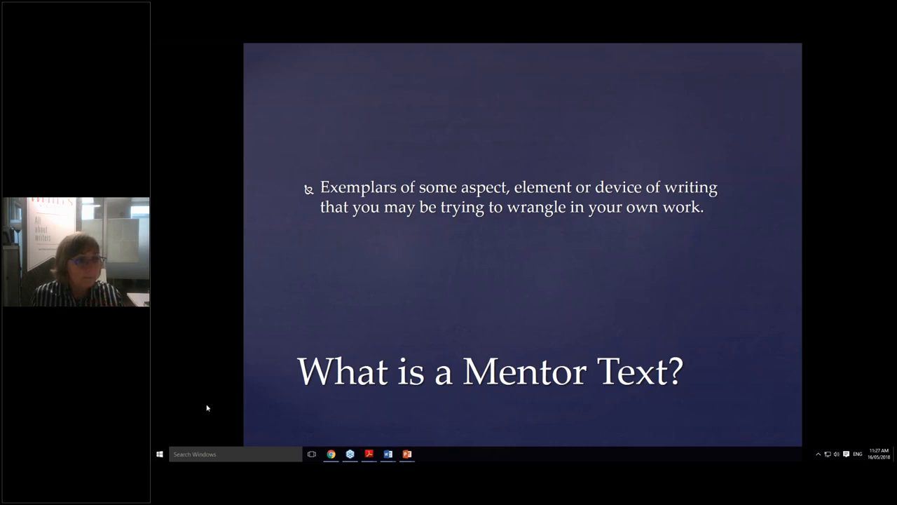
mouse_move(263, 172)
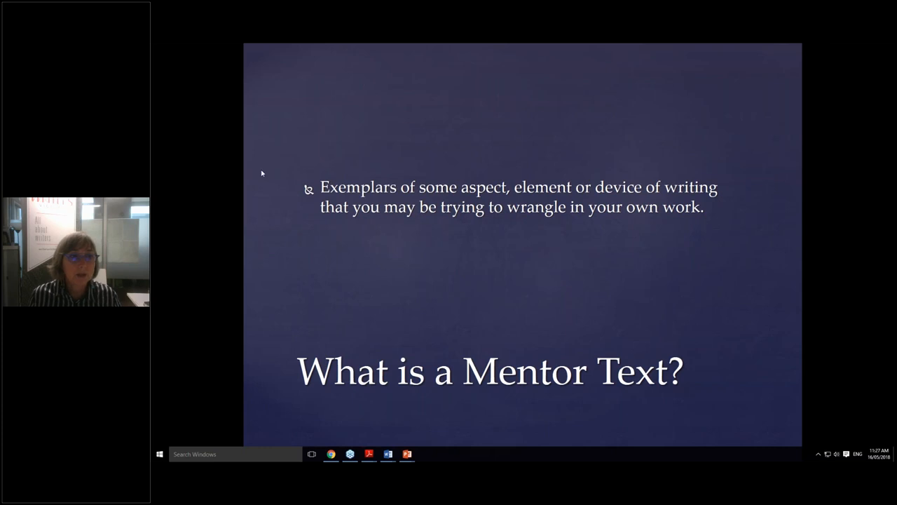
mouse_move(285, 112)
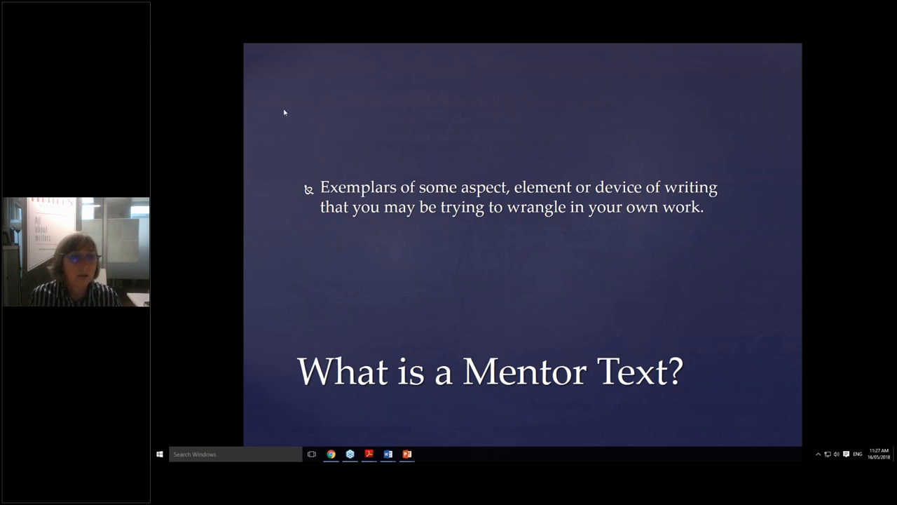
mouse_move(281, 63)
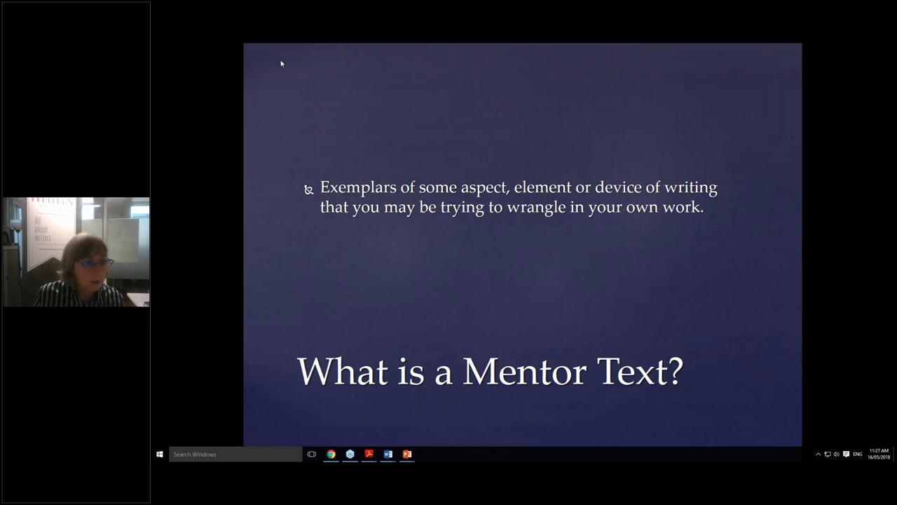
mouse_move(334, 331)
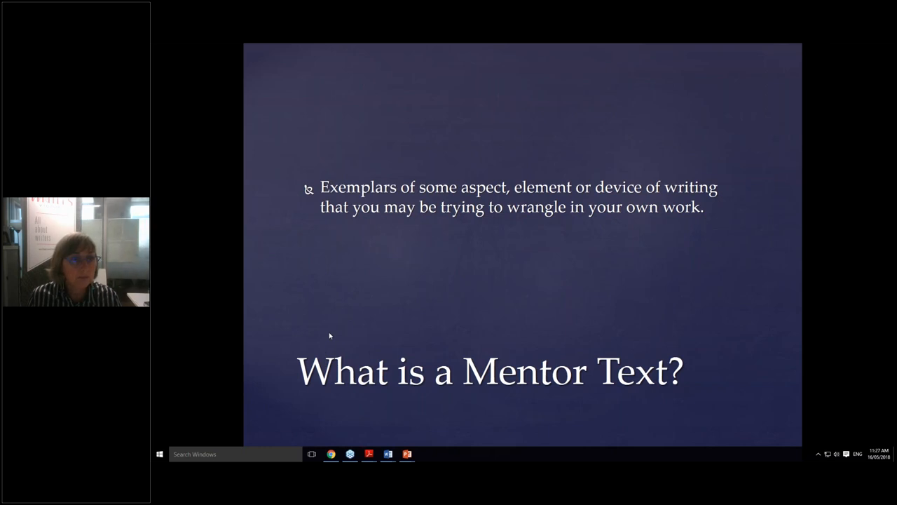
mouse_move(581, 311)
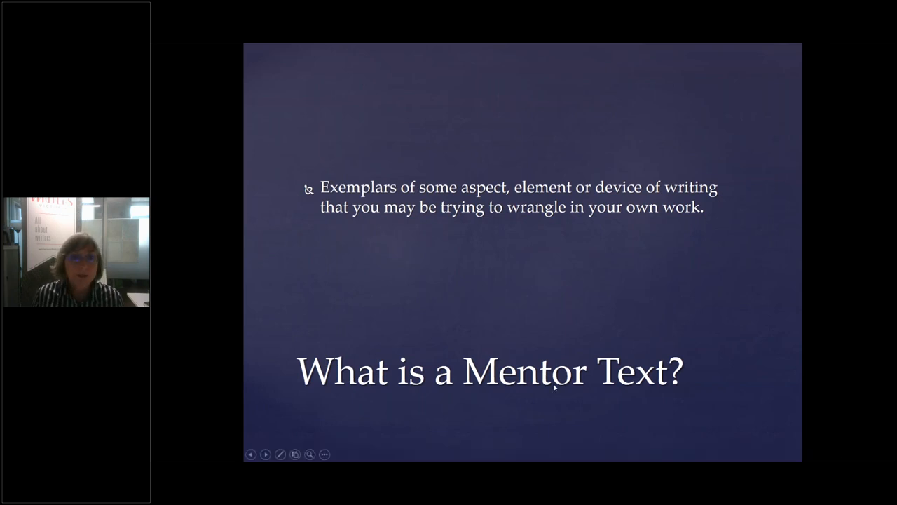
right_click(554, 371)
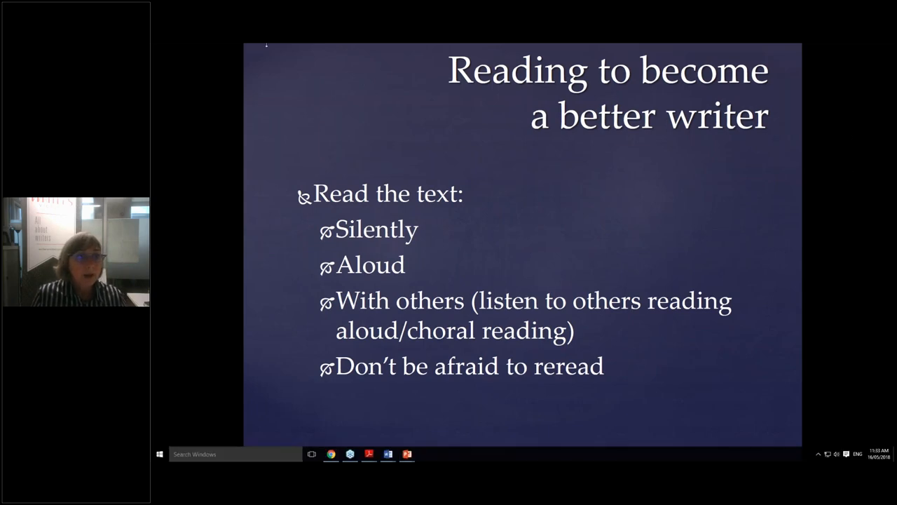
mouse_move(305, 108)
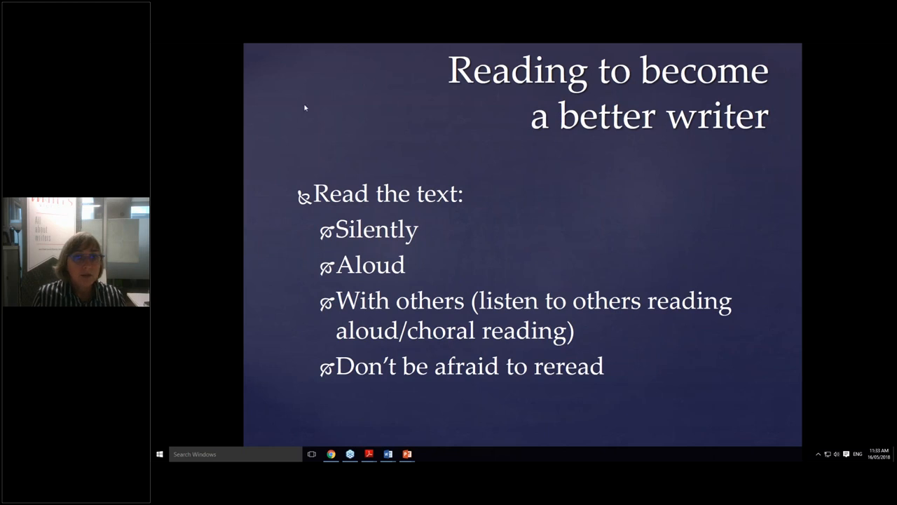
mouse_move(311, 168)
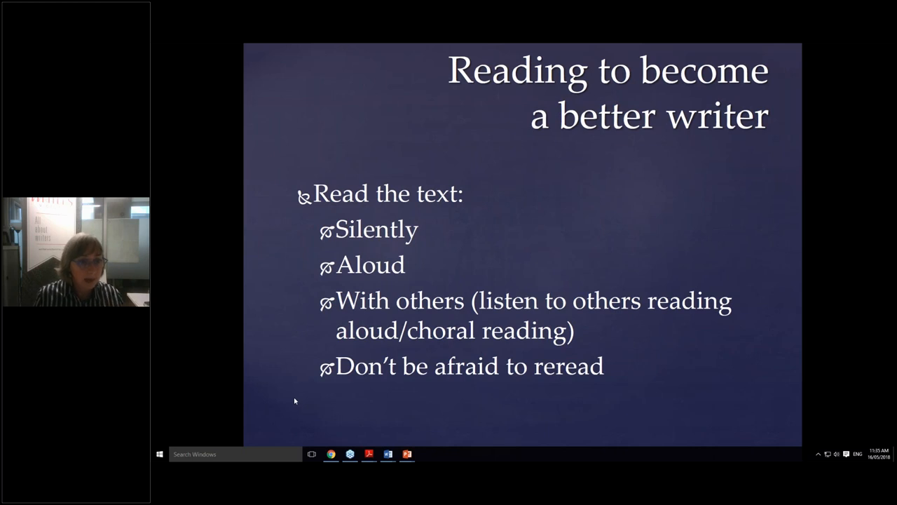
mouse_move(535, 419)
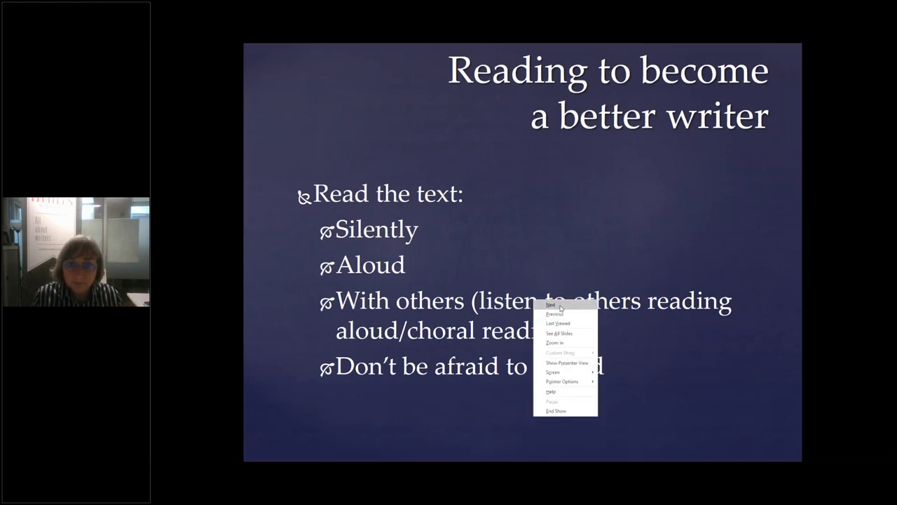
left_click(553, 302)
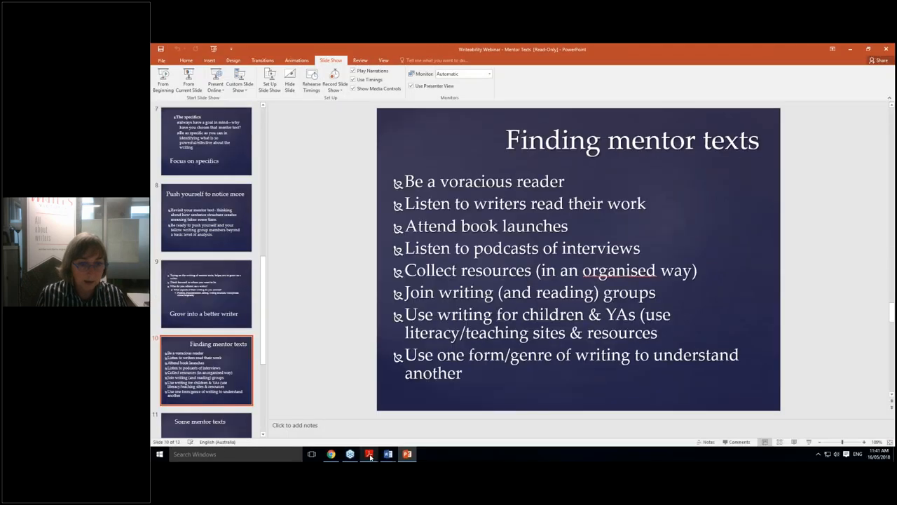
mouse_move(387, 453)
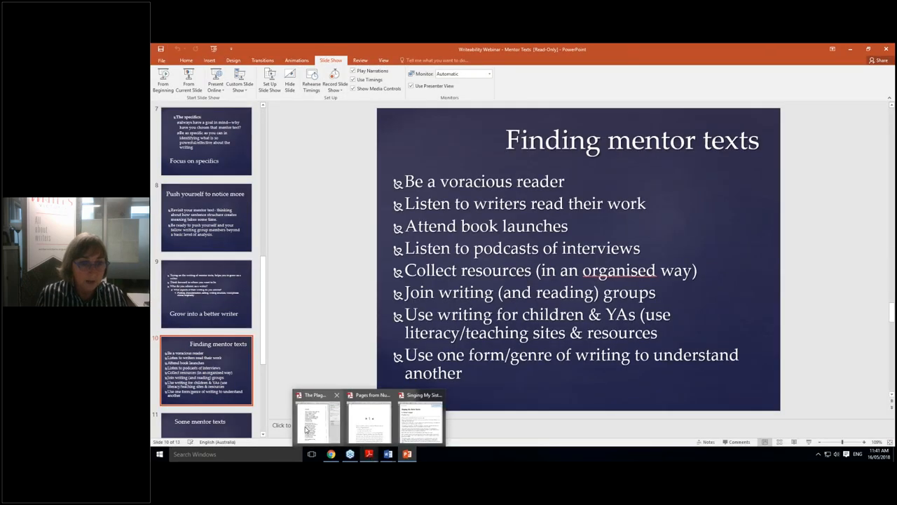
Switch to the Adobe Reader window showing the poem 'Plague' by Lorraine Marwood
left_click(317, 421)
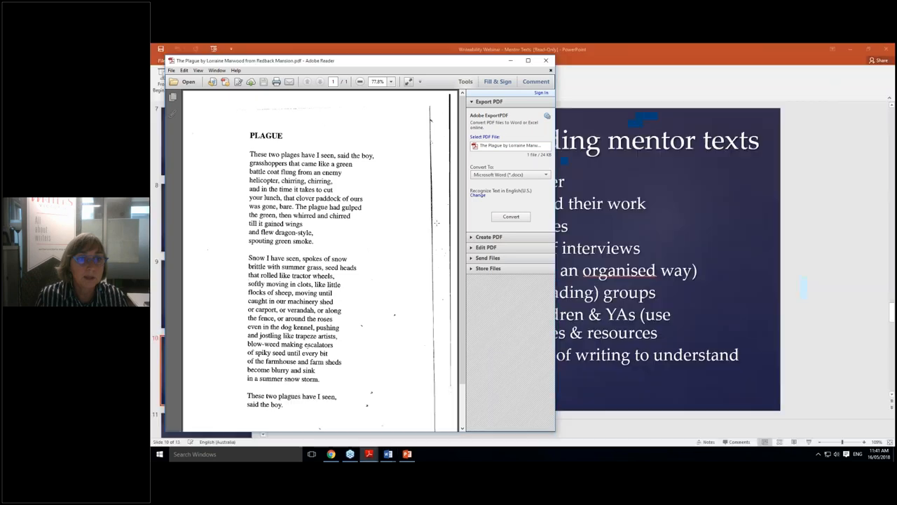
mouse_move(404, 63)
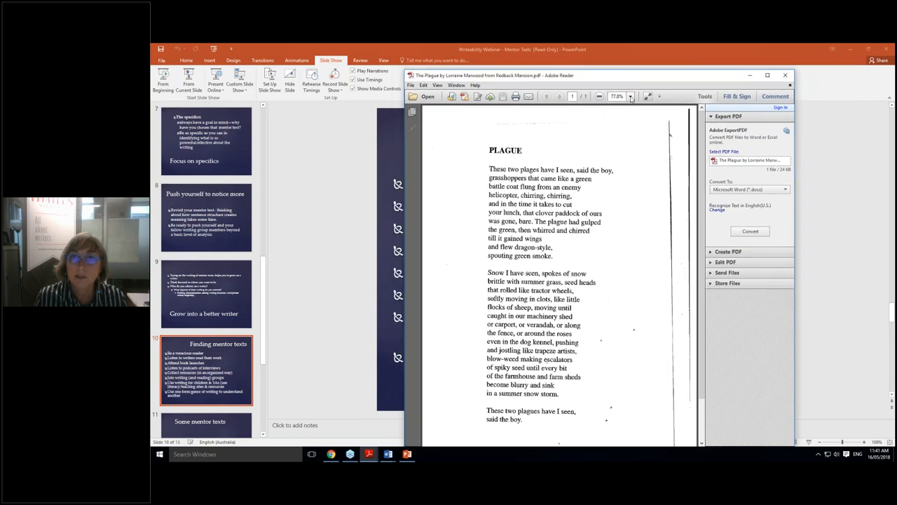
Set the zoom to 100%, then enlarge the 'Plague' poem page to 125%
left_click(631, 96)
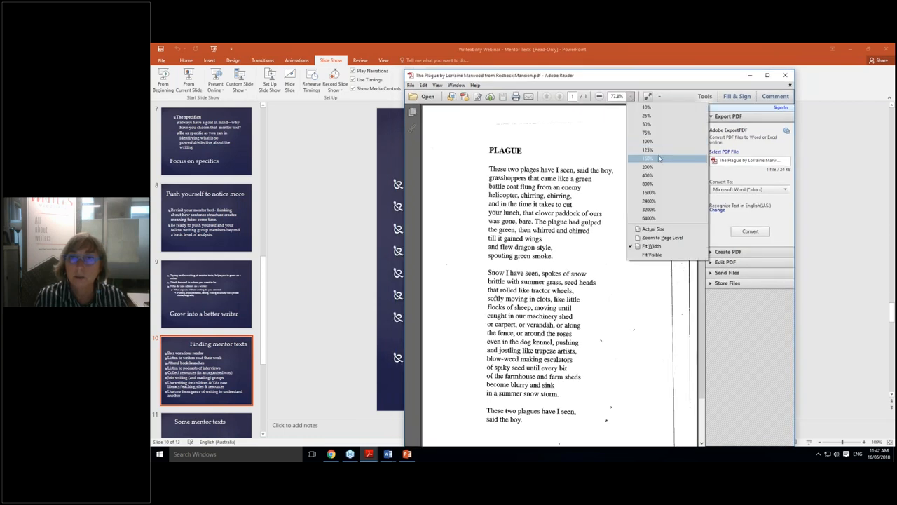
left_click(647, 141)
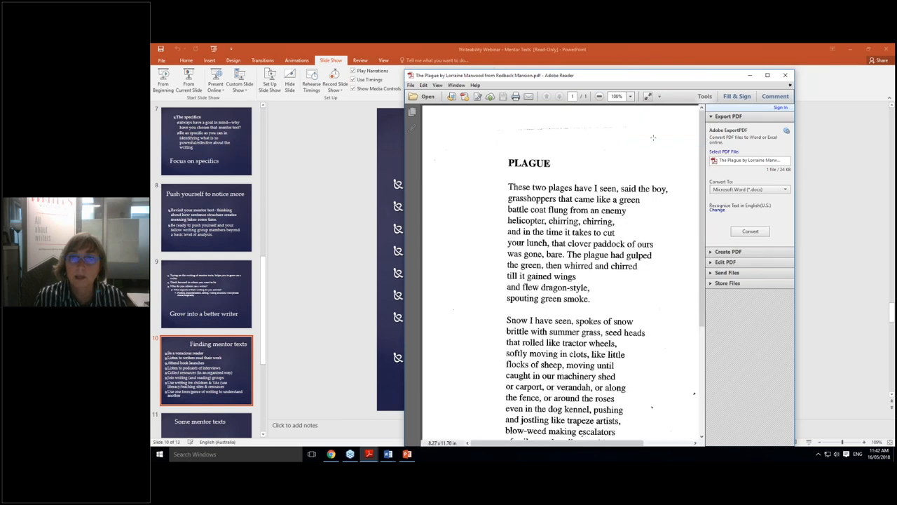
left_click(629, 96)
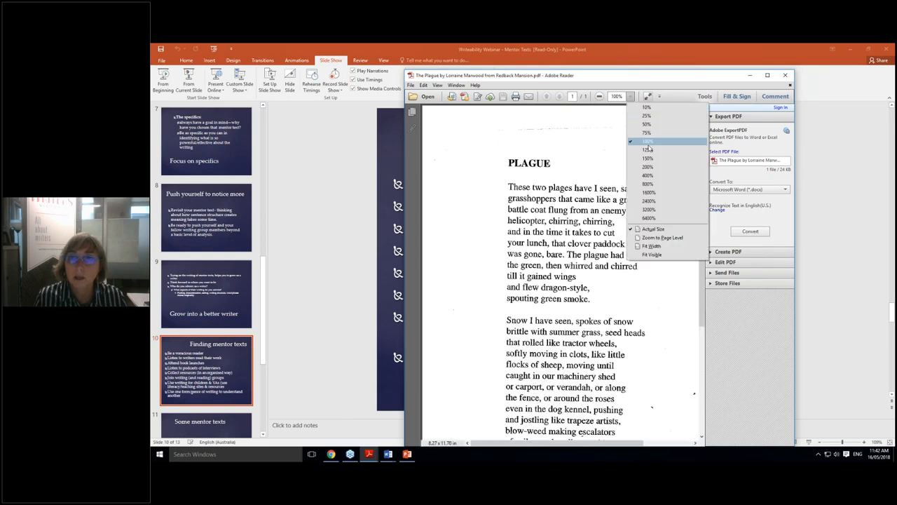
left_click(646, 149)
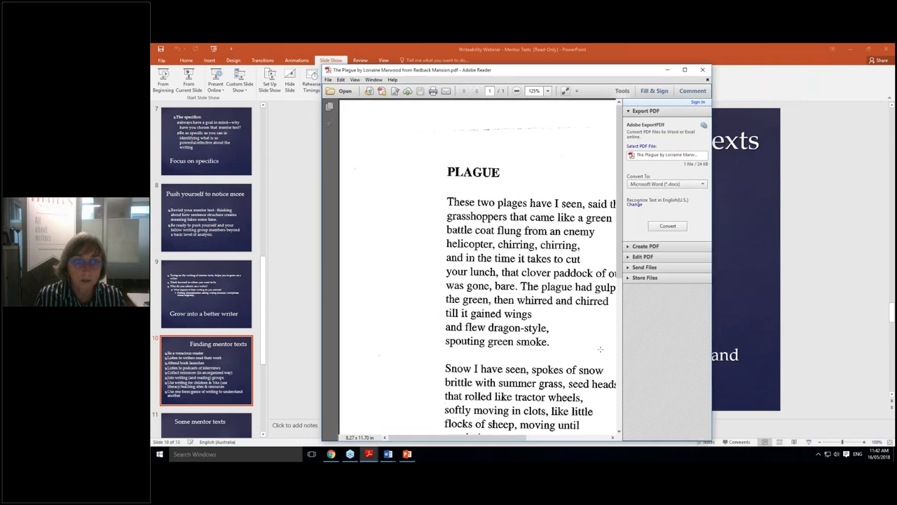
mouse_move(831, 240)
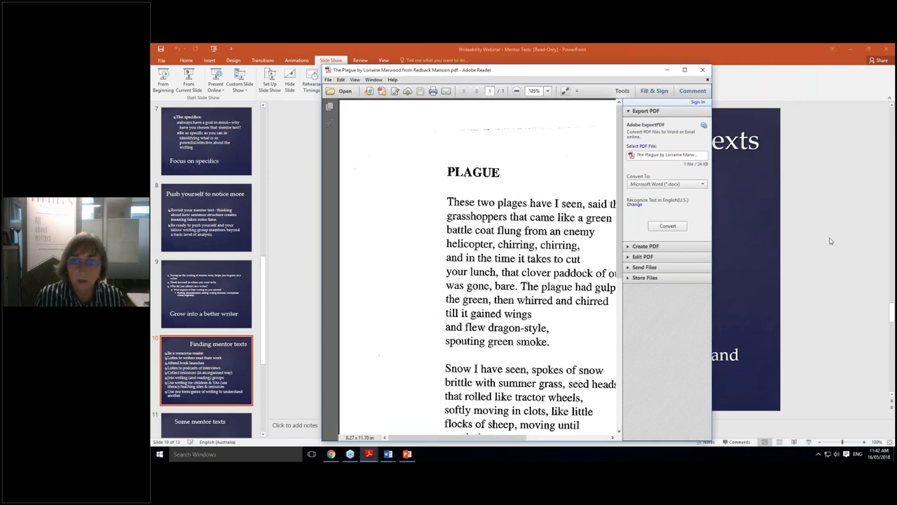
mouse_move(625, 334)
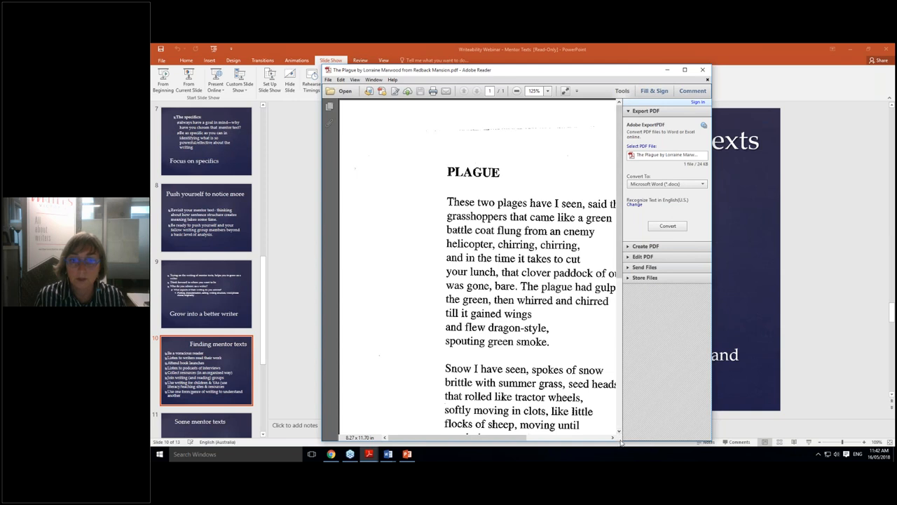
mouse_move(556, 453)
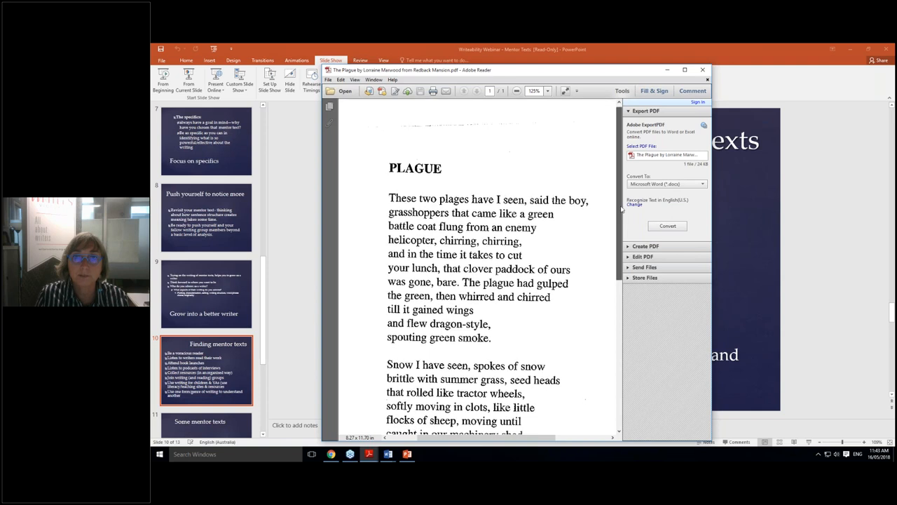
scroll("down", 3)
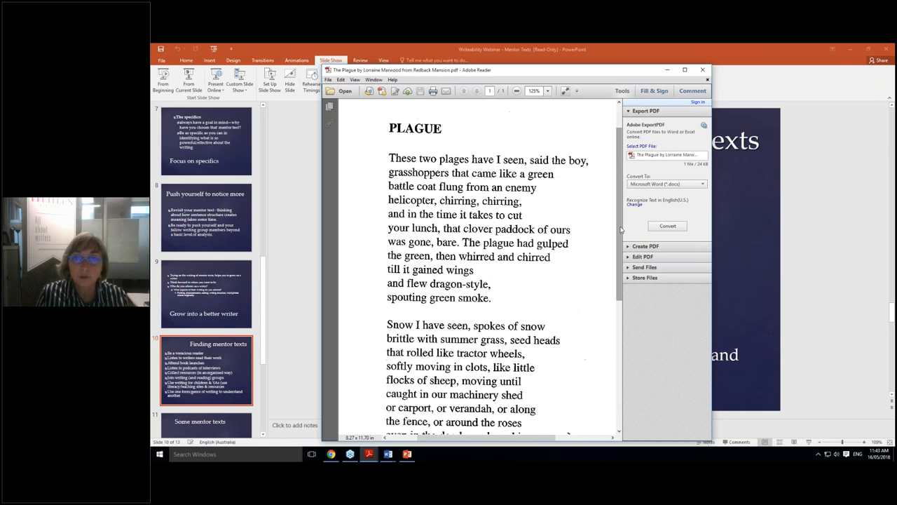
scroll("down", 3)
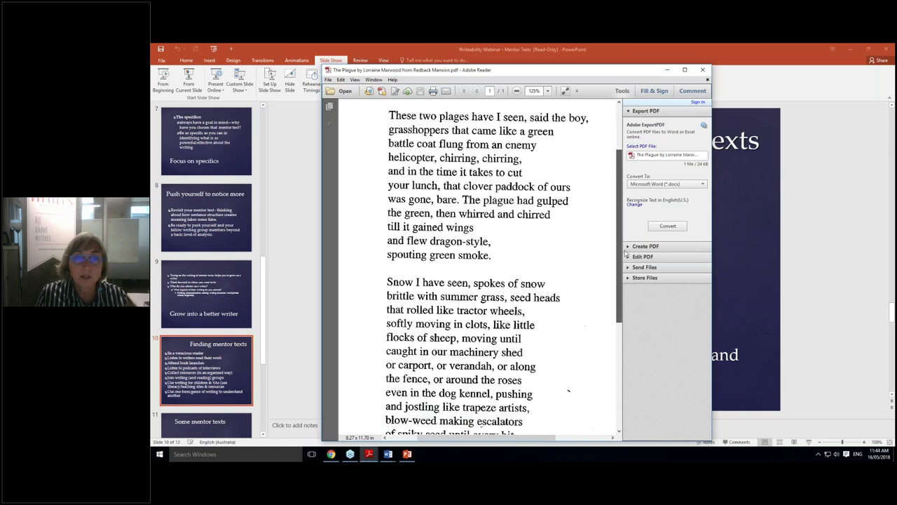
scroll("down", 3)
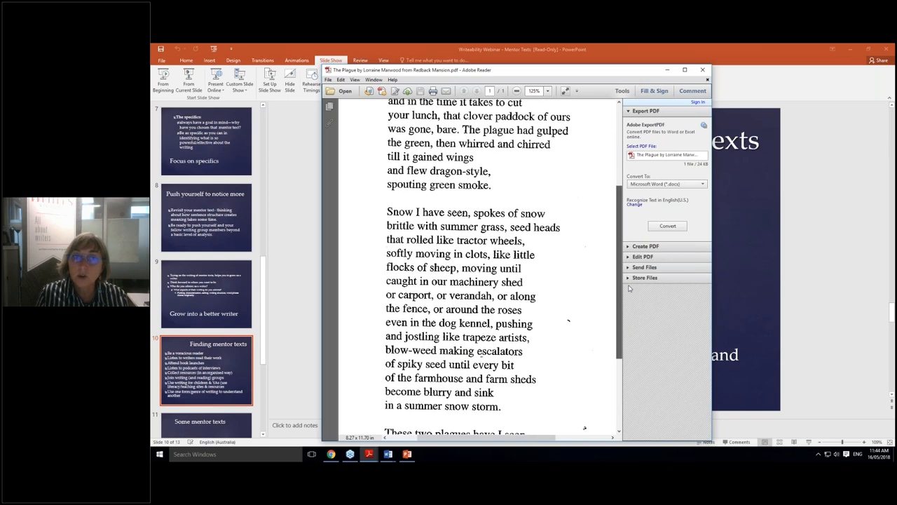
scroll("down", 3)
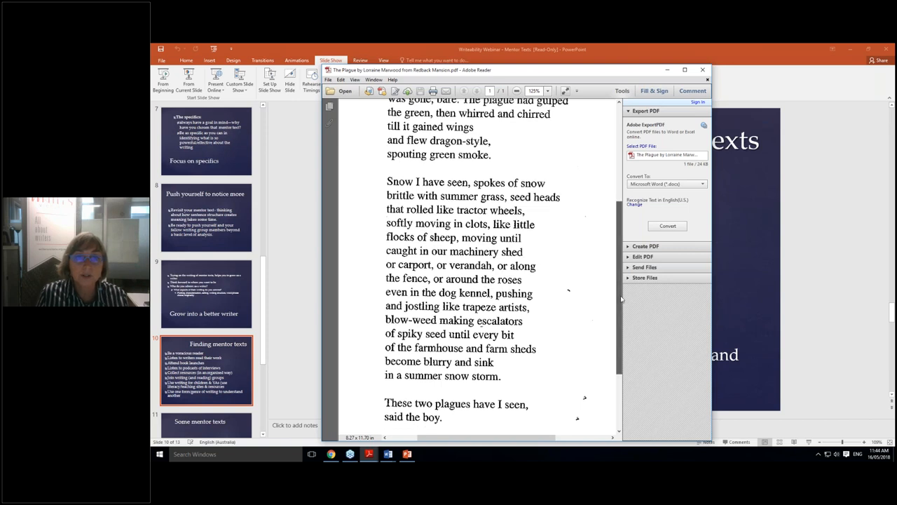
scroll("down", 3)
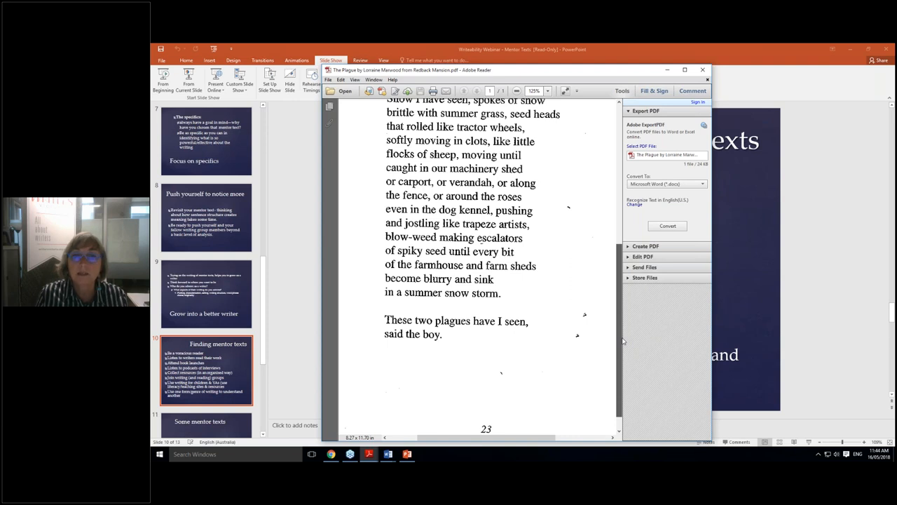
scroll("down", 3)
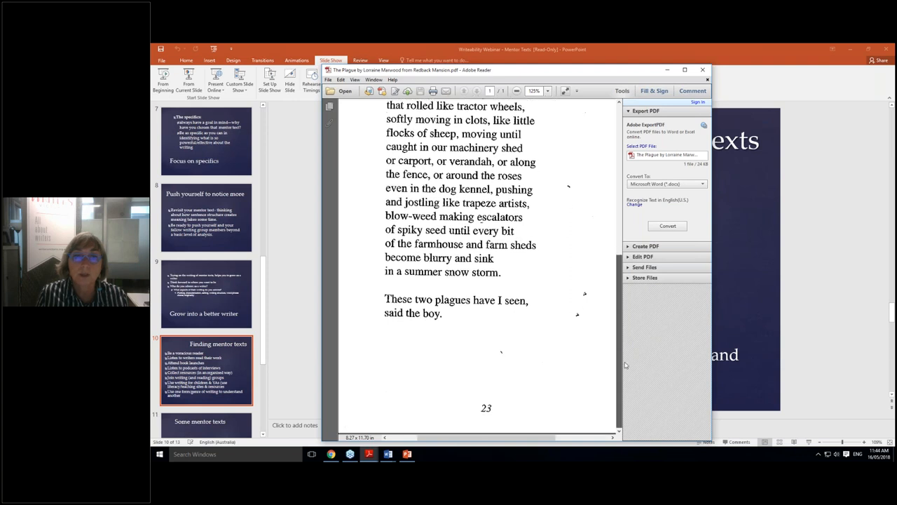
mouse_move(317, 316)
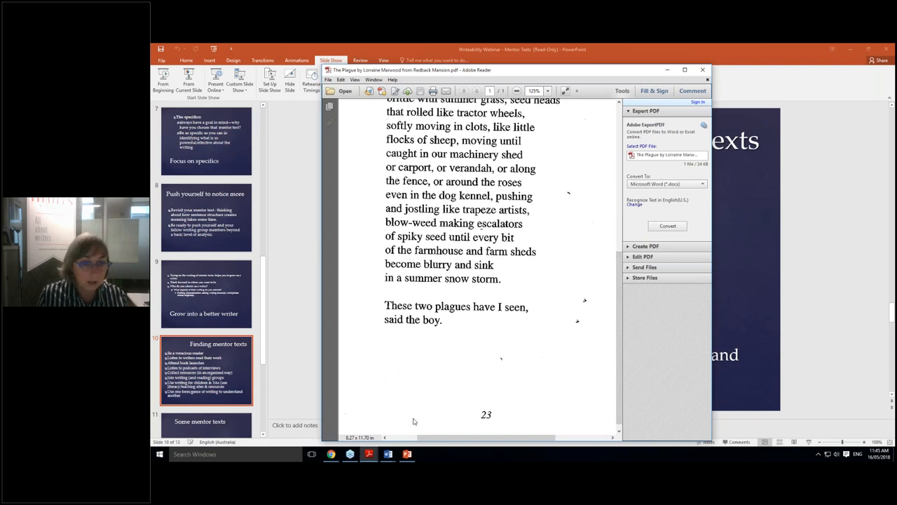
mouse_move(333, 359)
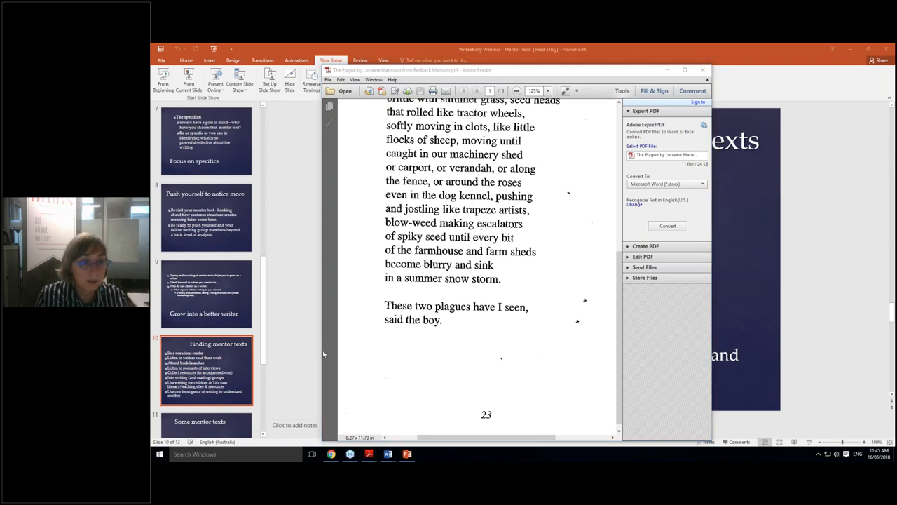
mouse_move(560, 333)
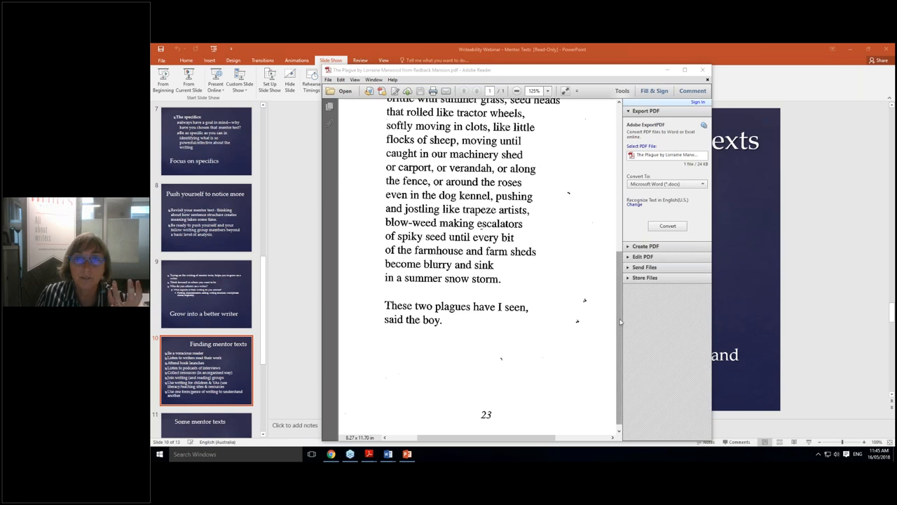
Scroll back up to the 'PLAGUE' title and the poem's opening stanzas
scroll("up", 3)
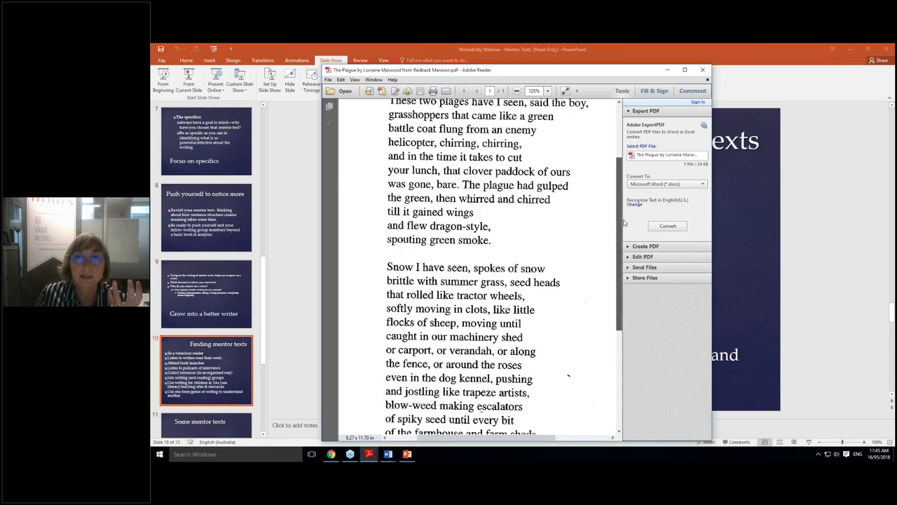
scroll("up", 3)
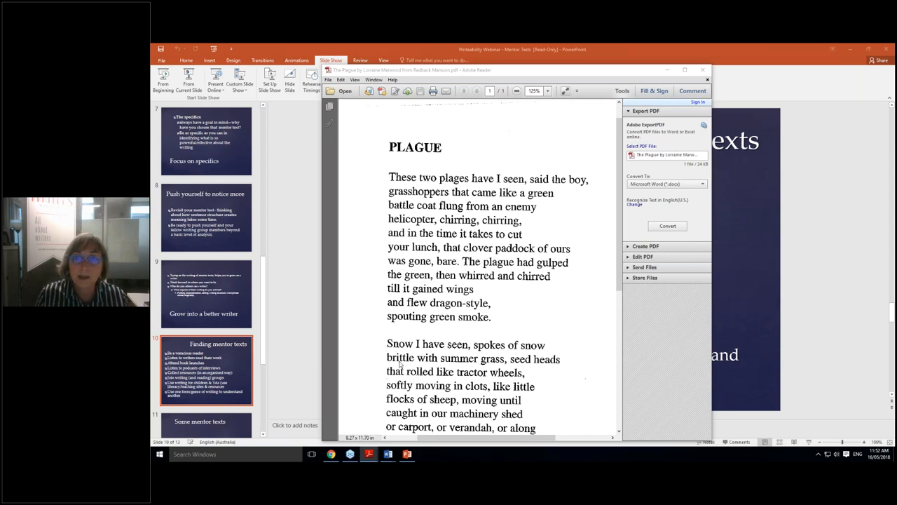
scroll("up", 3)
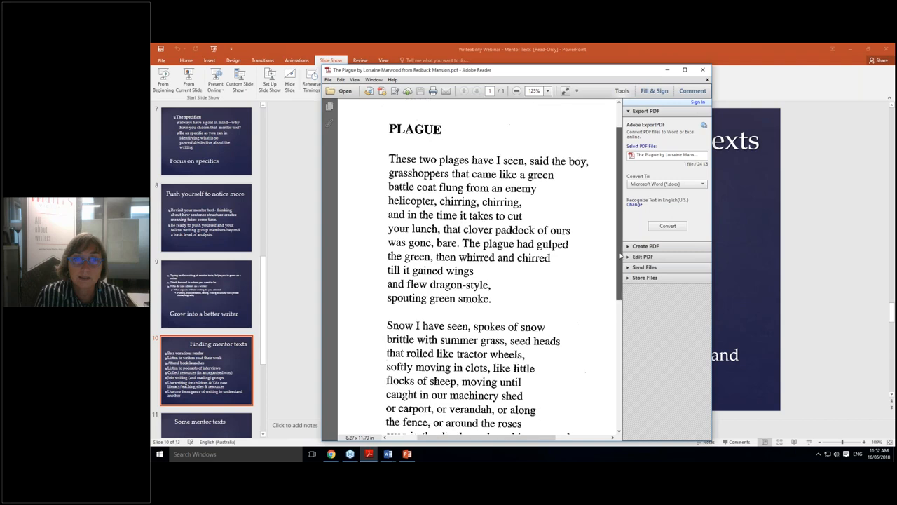
scroll("down", 3)
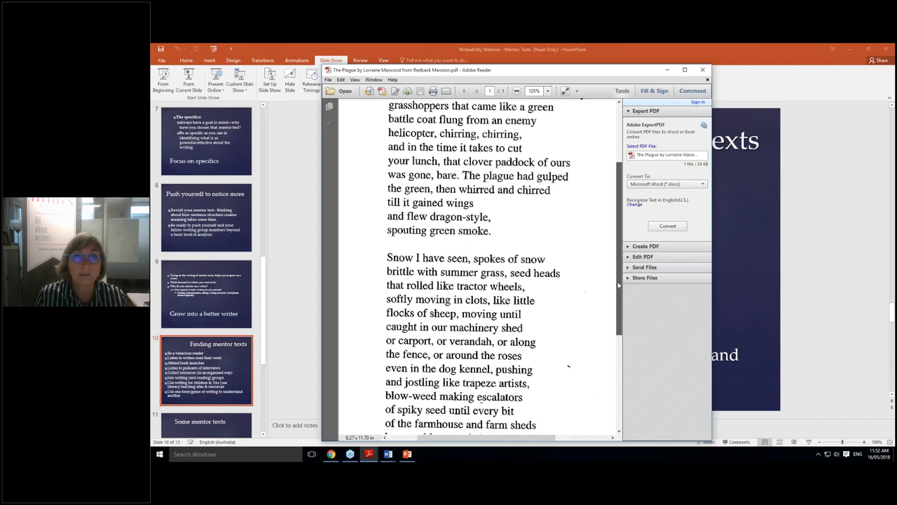
scroll("up", 3)
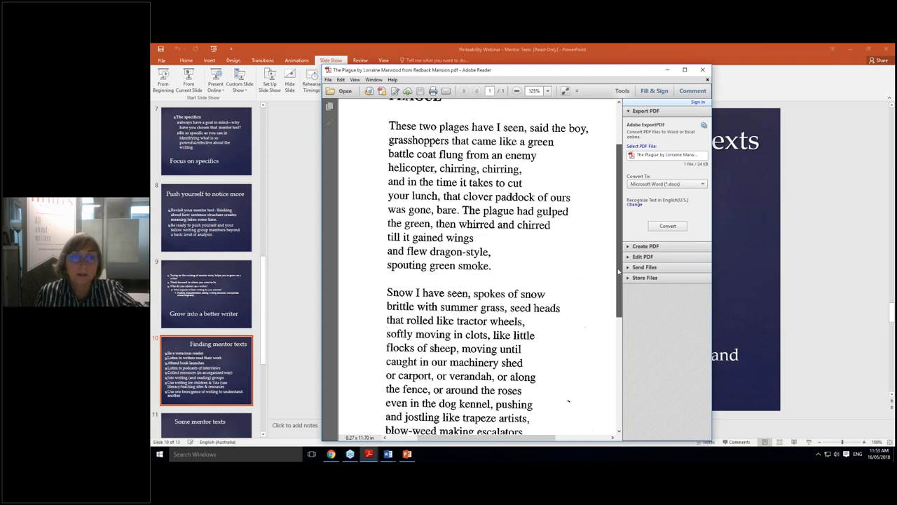
scroll("down", 3)
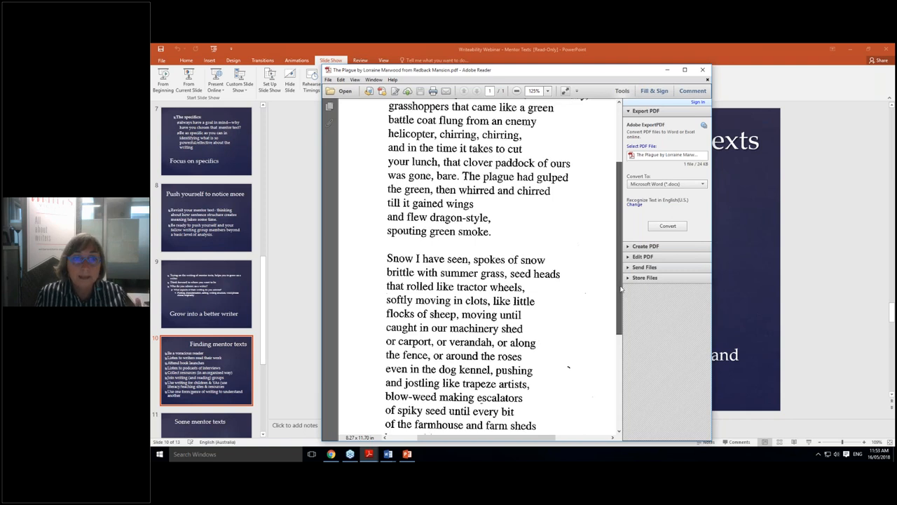
scroll("up", 3)
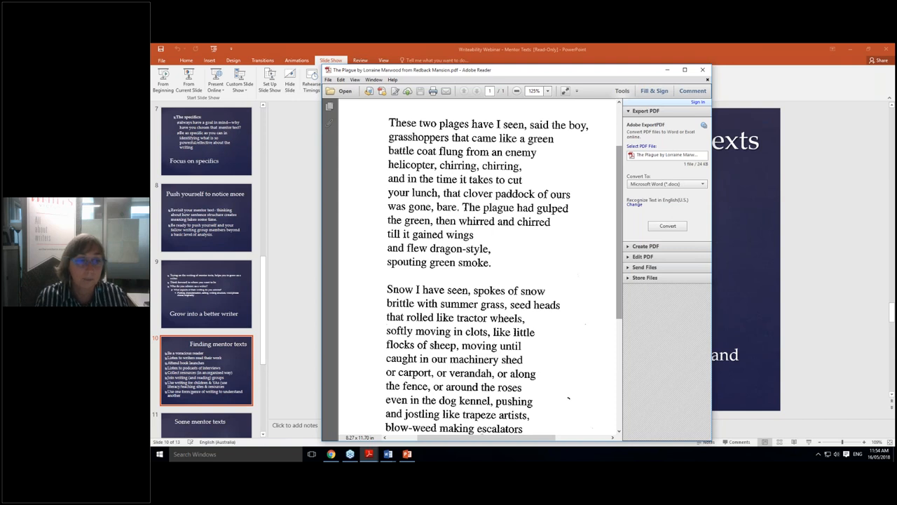
mouse_move(652, 226)
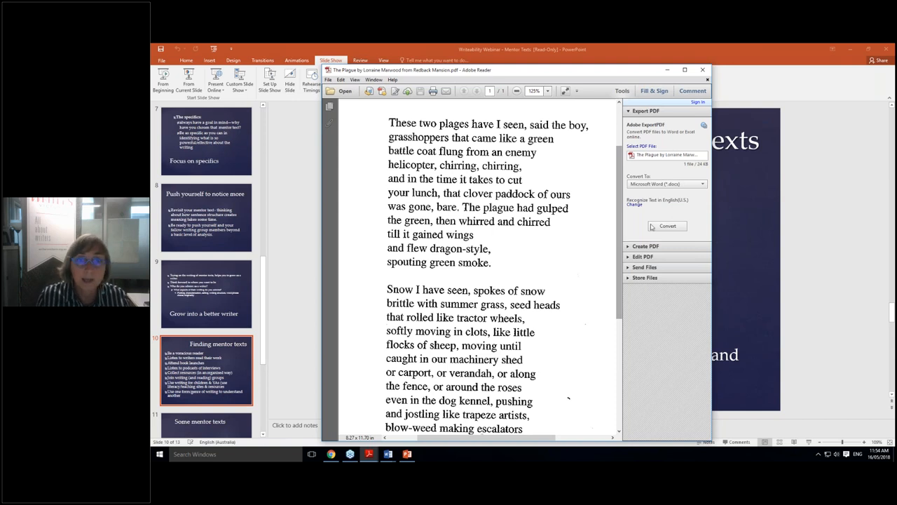
mouse_move(594, 249)
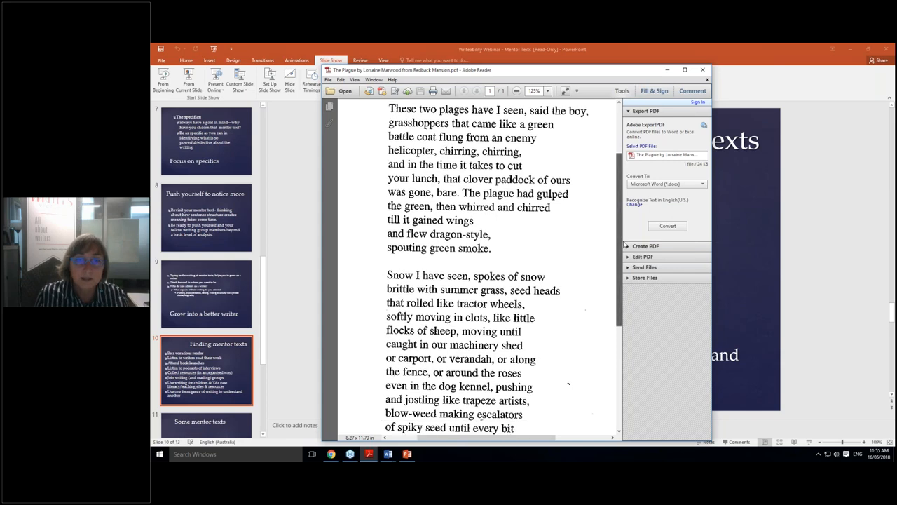
scroll("down", 3)
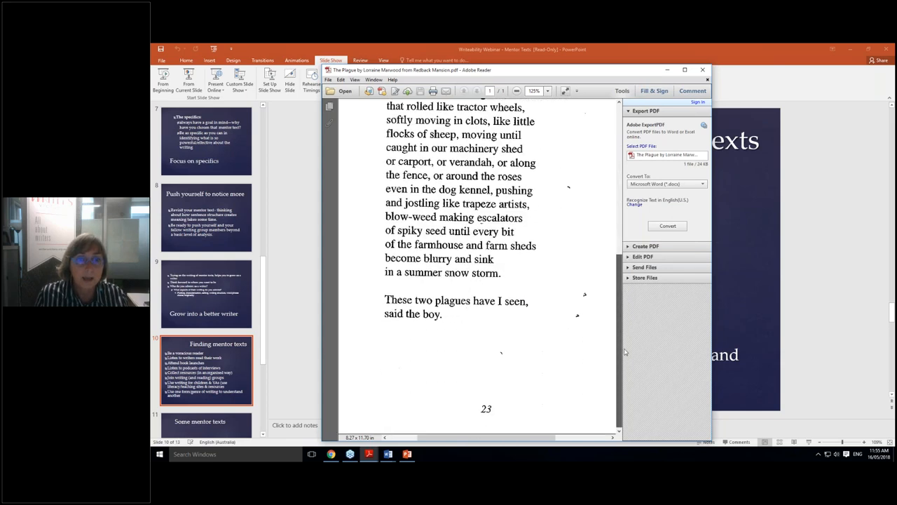
scroll("up", 3)
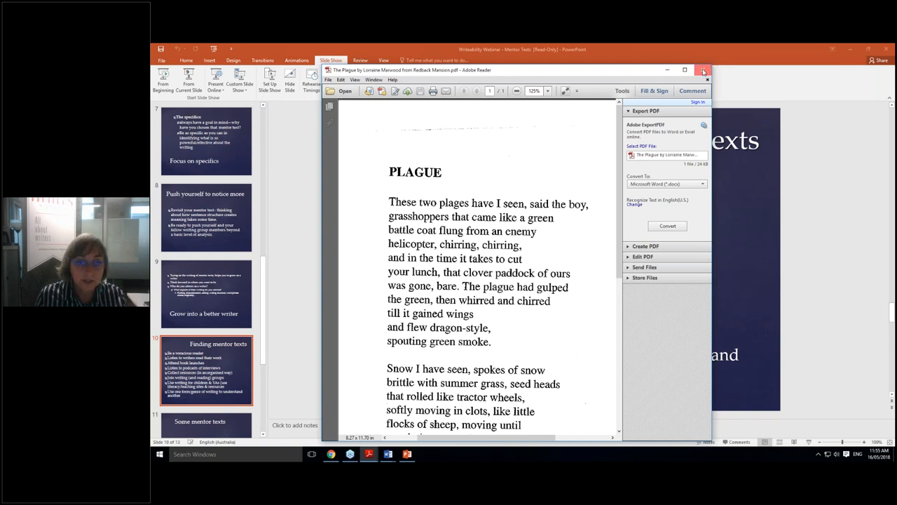
Close the Adobe Reader window holding the 'Plague' poem PDF
left_click(704, 70)
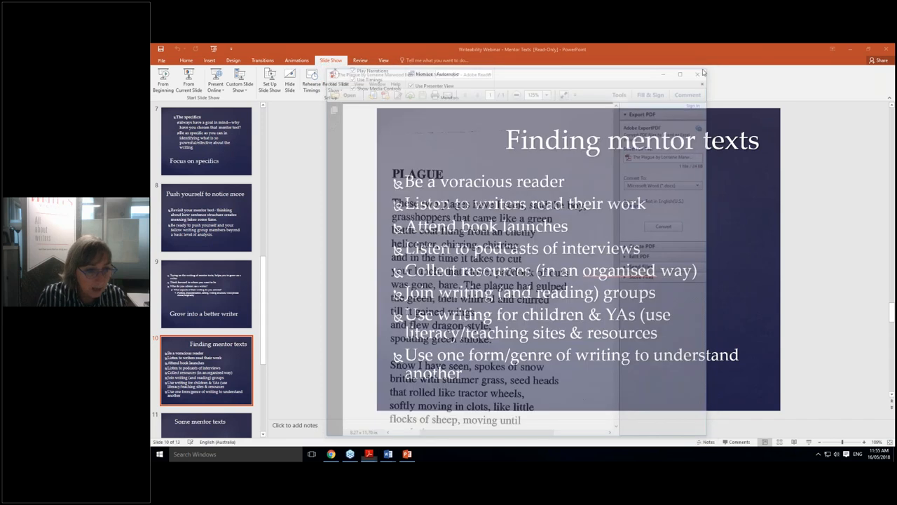
left_click(702, 73)
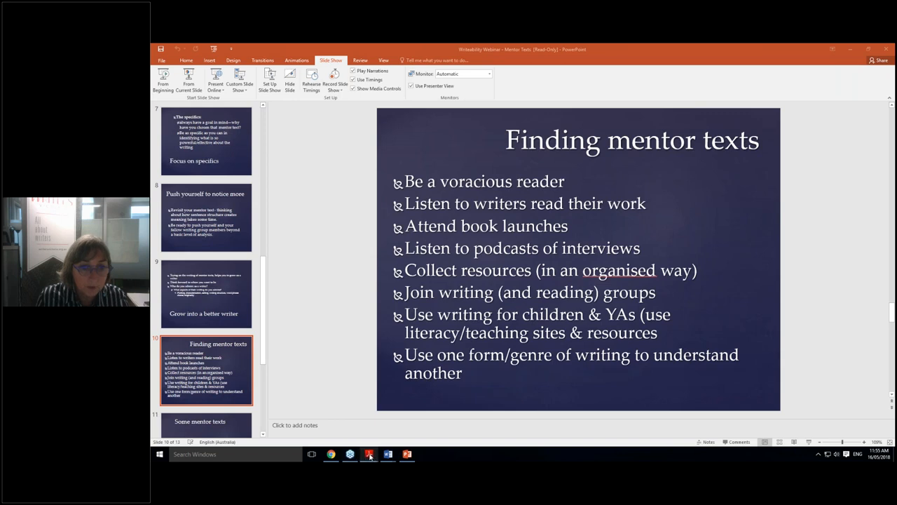
mouse_move(369, 454)
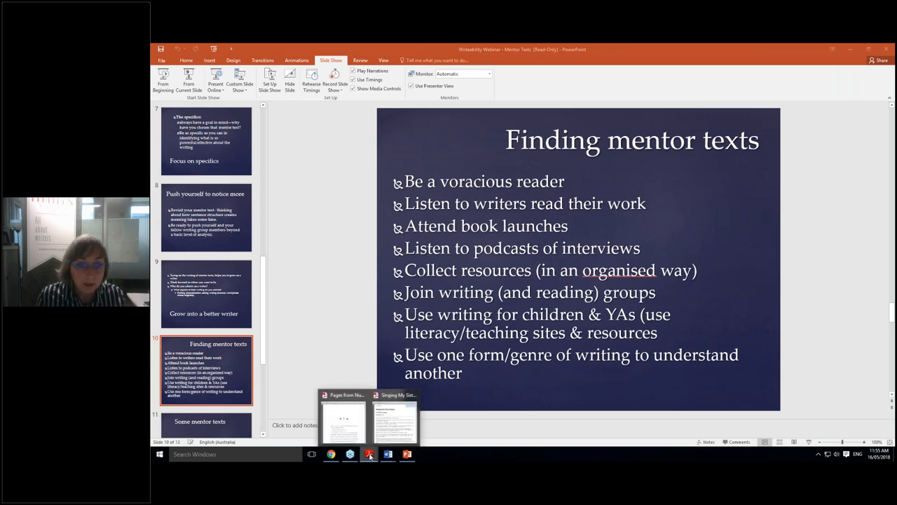
mouse_move(396, 417)
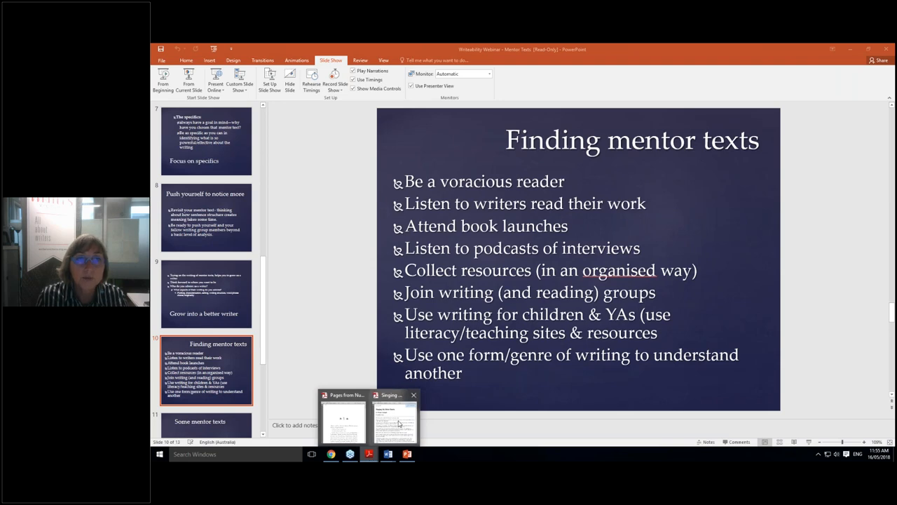
Switch to the 'Singing My Sister Down' PDF by Margo Lanagan from the taskbar preview
left_click(394, 417)
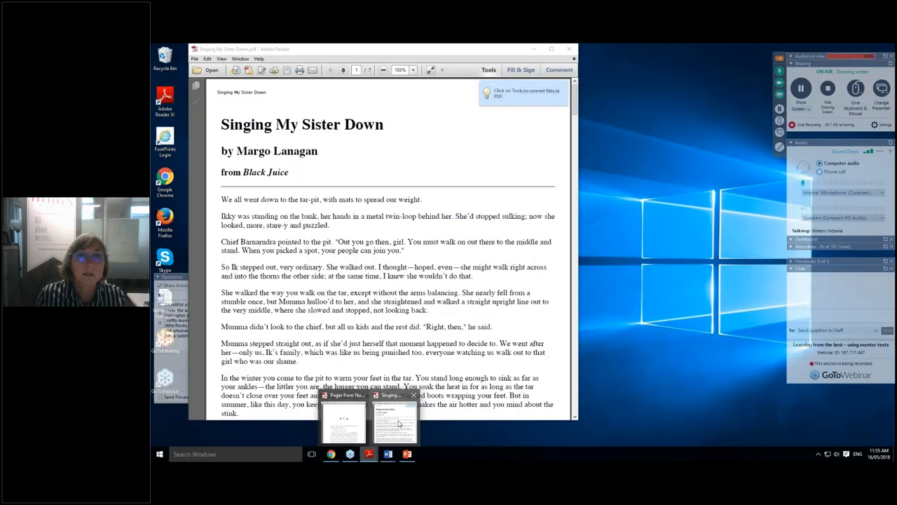
left_click(394, 421)
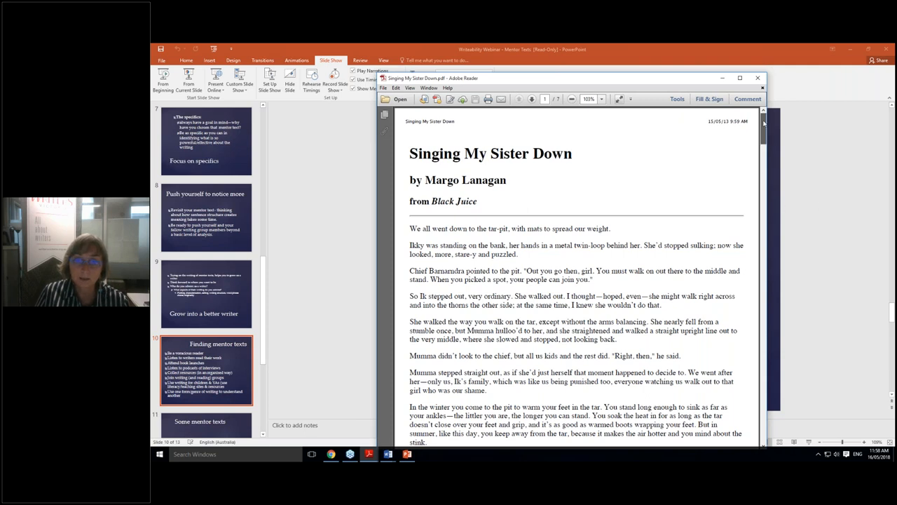
Scroll through 'Singing My Sister Down' to the paragraph ending 'But today we had to go out.'
scroll("up", 3)
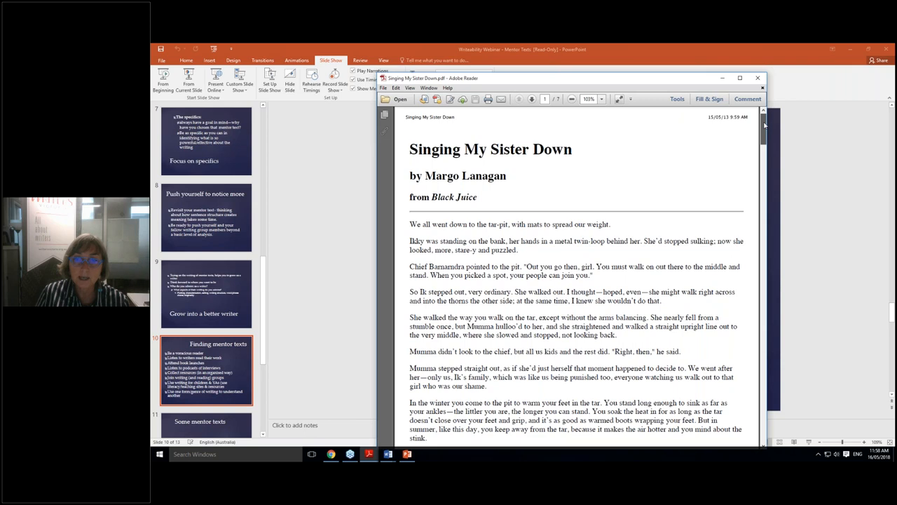
scroll("down", 3)
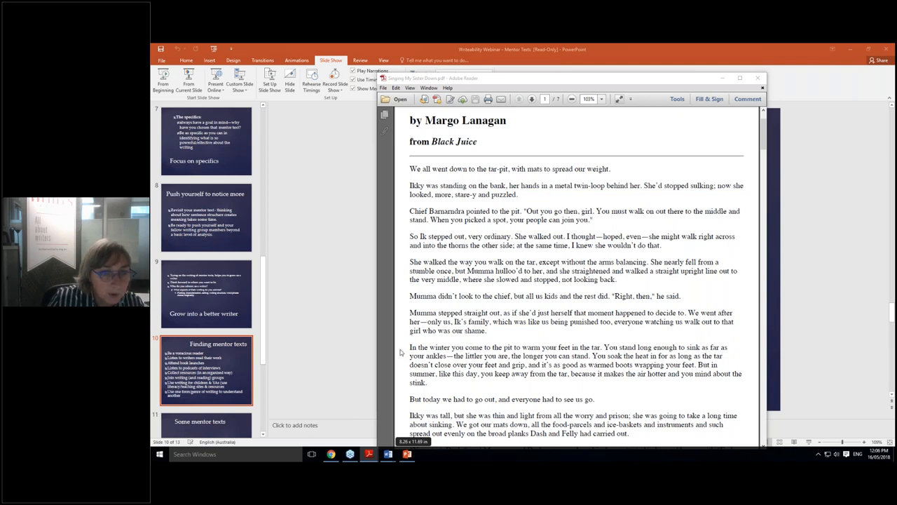
mouse_move(400, 307)
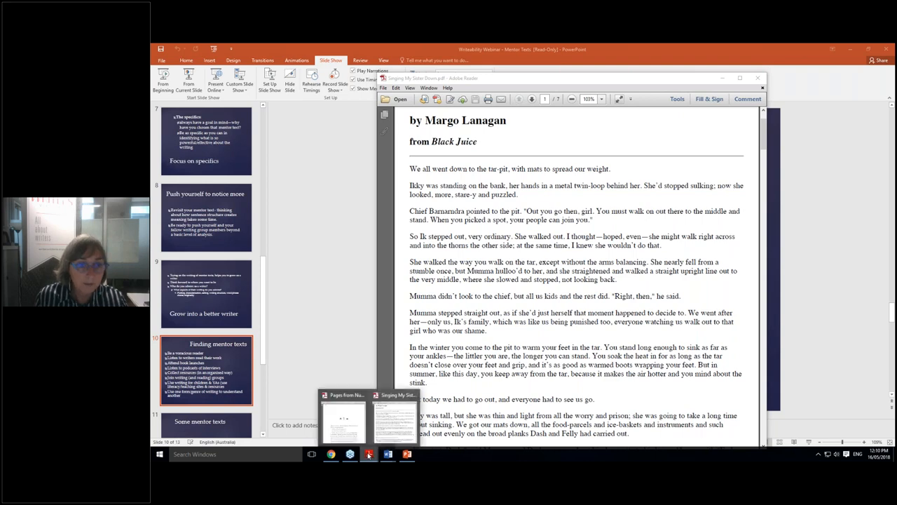
mouse_move(343, 417)
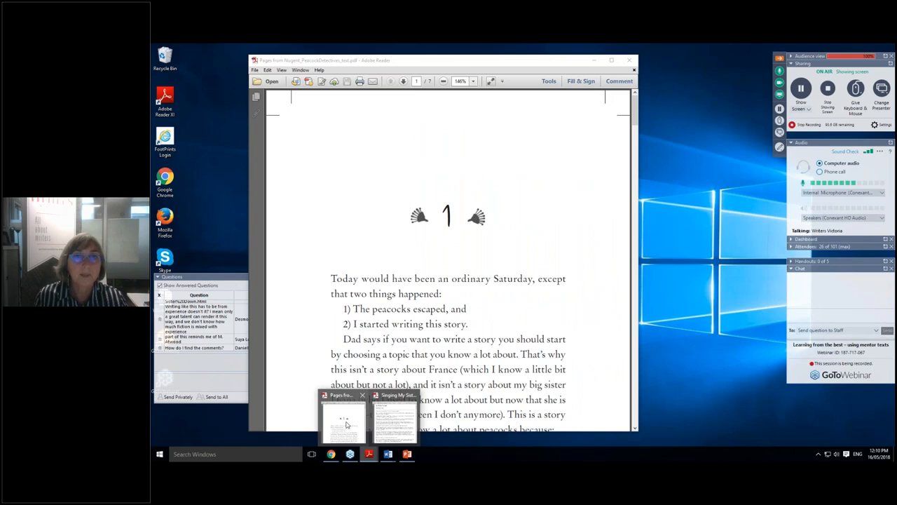
Bring the Peacock Detectives PDF to the front and drag its window over PowerPoint
left_click(343, 417)
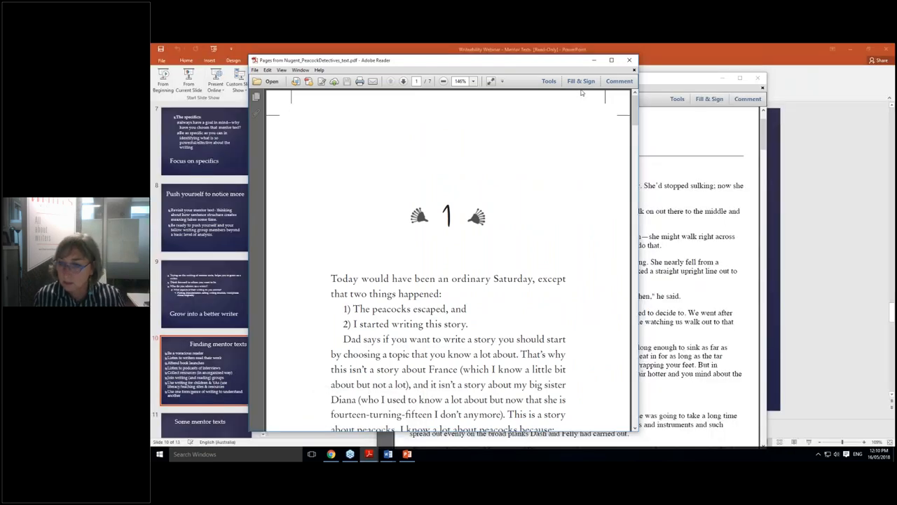
mouse_move(413, 63)
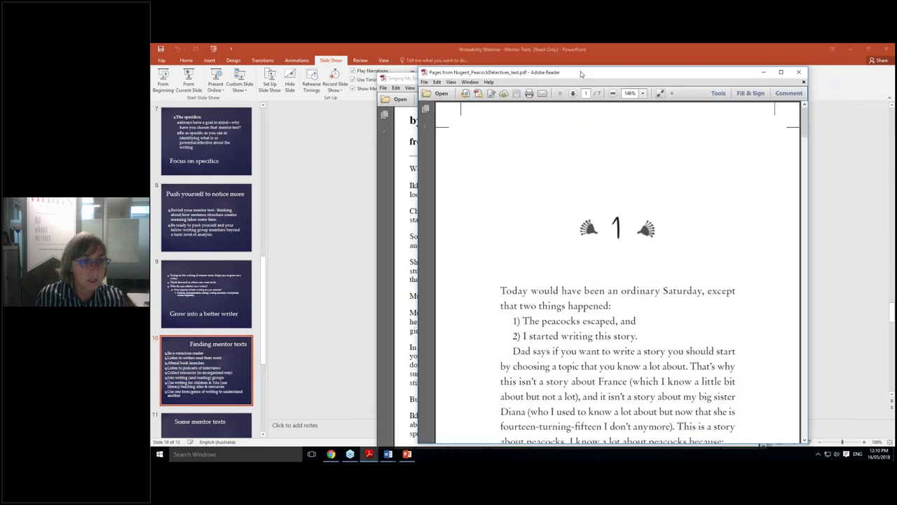
left_click_drag(581, 72, 580, 56)
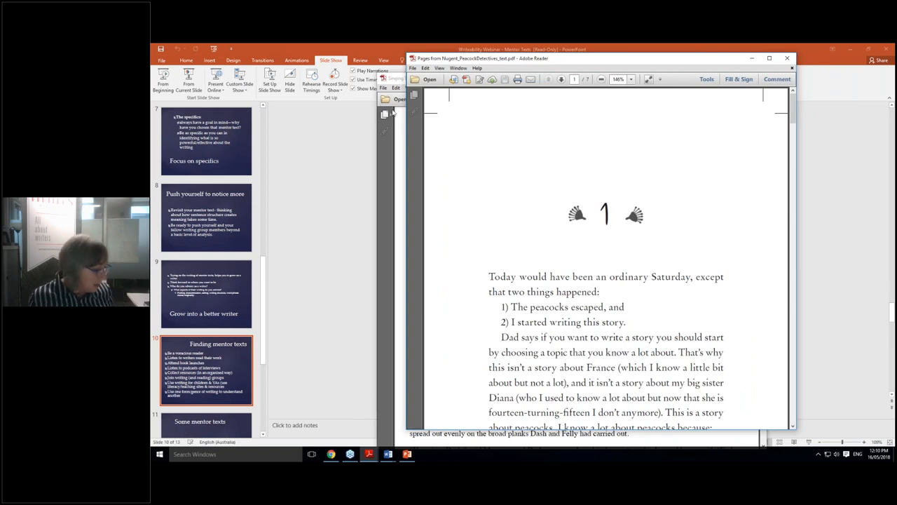
mouse_move(384, 114)
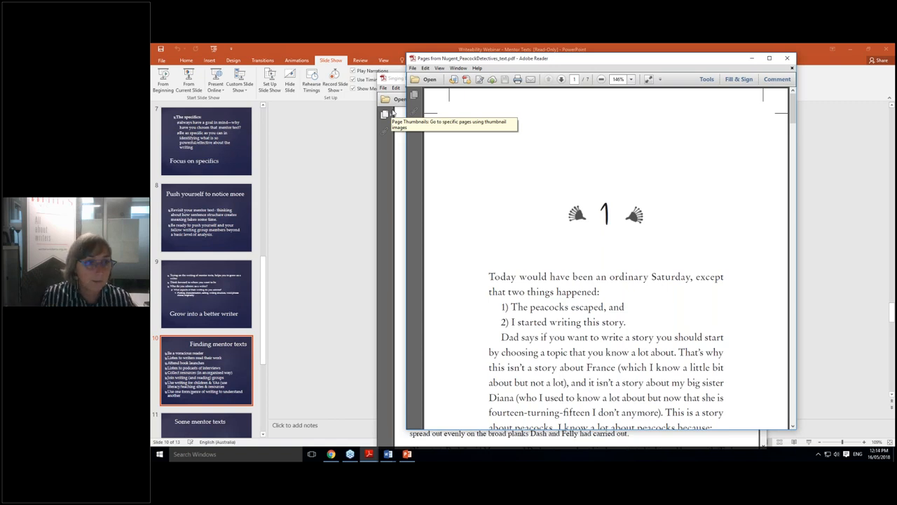
mouse_move(402, 344)
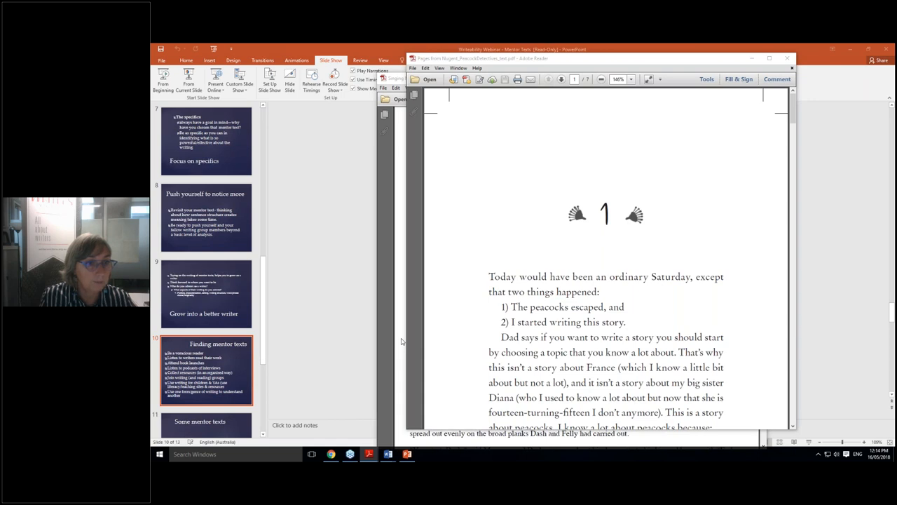
mouse_move(517, 201)
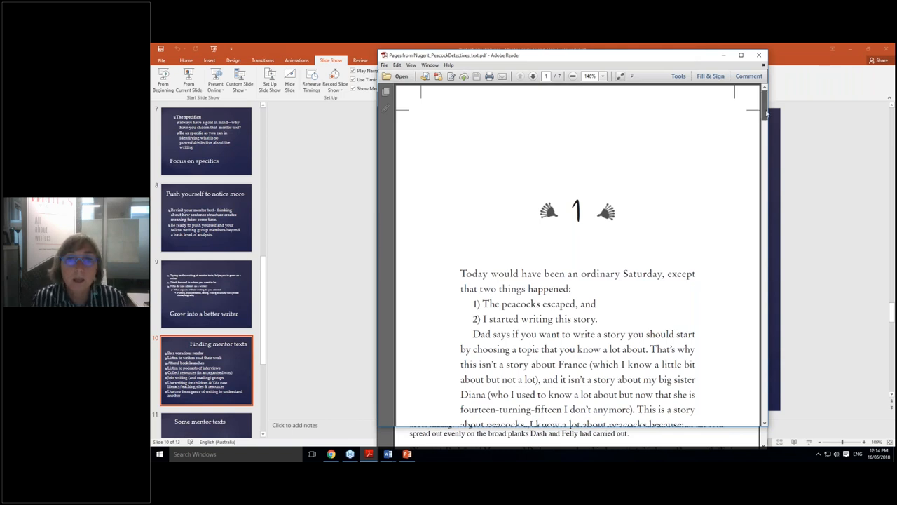
Scroll the Peacock Detectives excerpt down to page 2's notebook examples and Inciting Incident paragraph
scroll("down", 3)
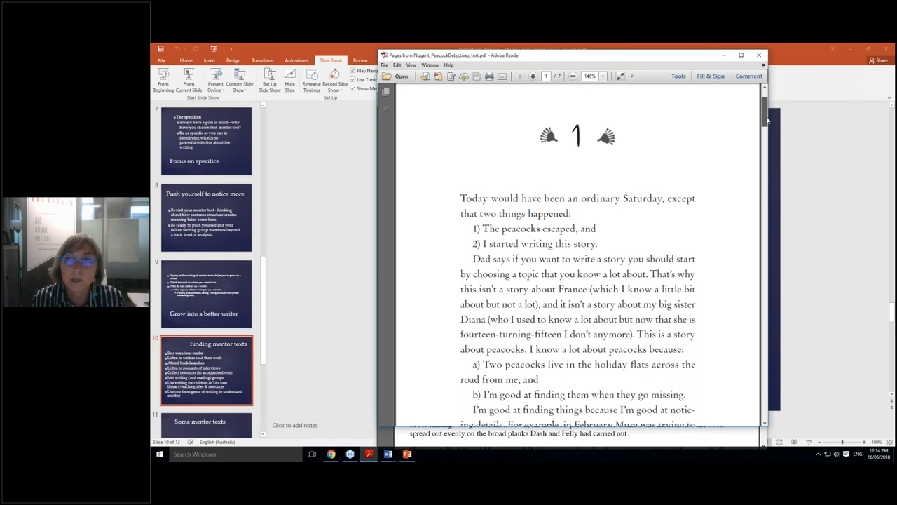
scroll("down", 3)
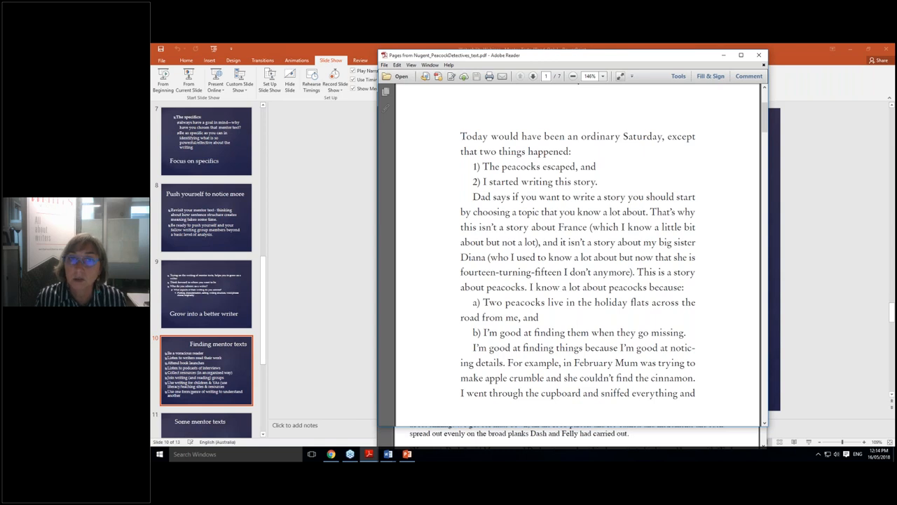
mouse_move(747, 125)
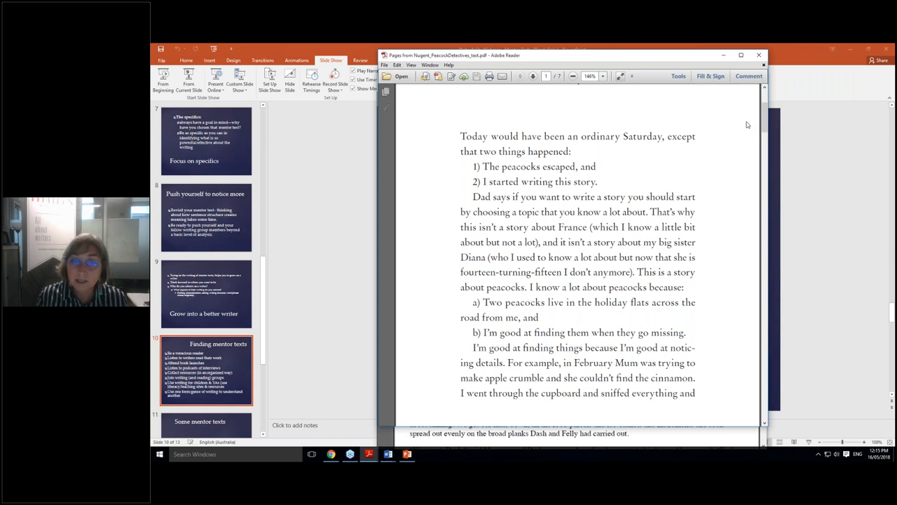
mouse_move(763, 119)
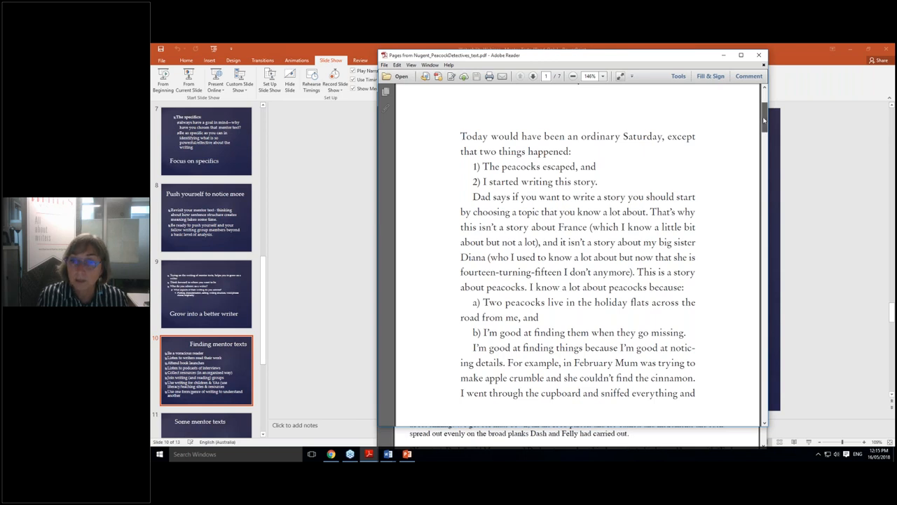
scroll("down", 3)
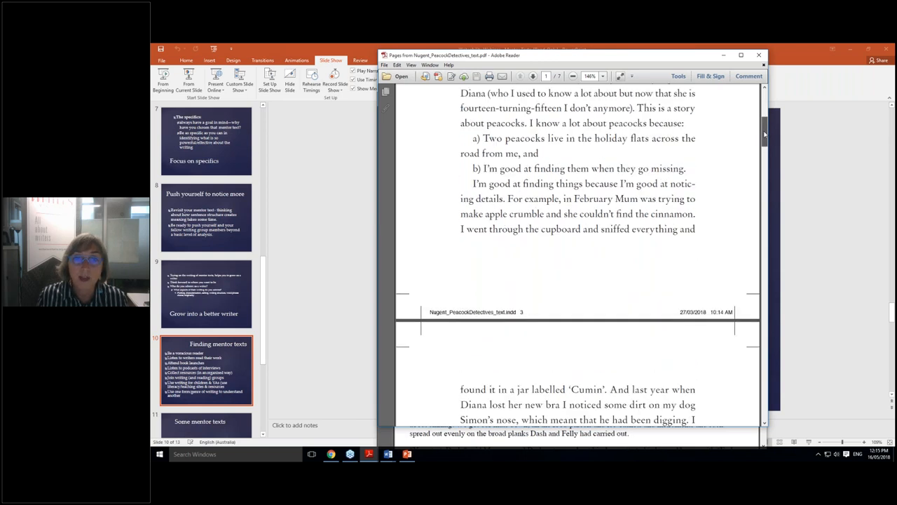
scroll("down", 3)
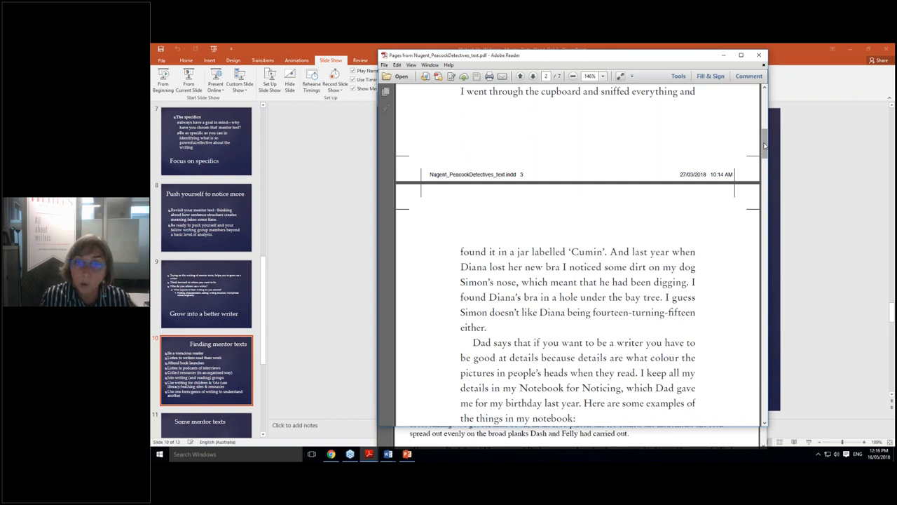
scroll("down", 3)
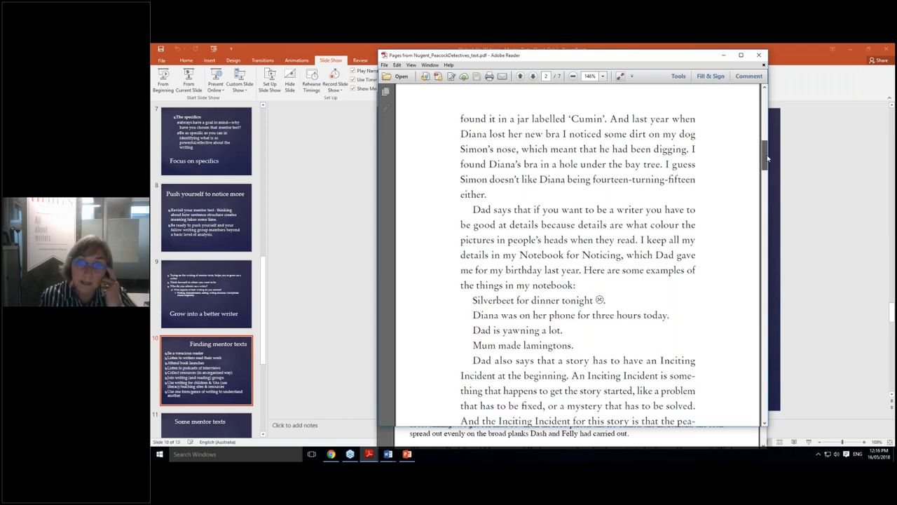
scroll("down", 3)
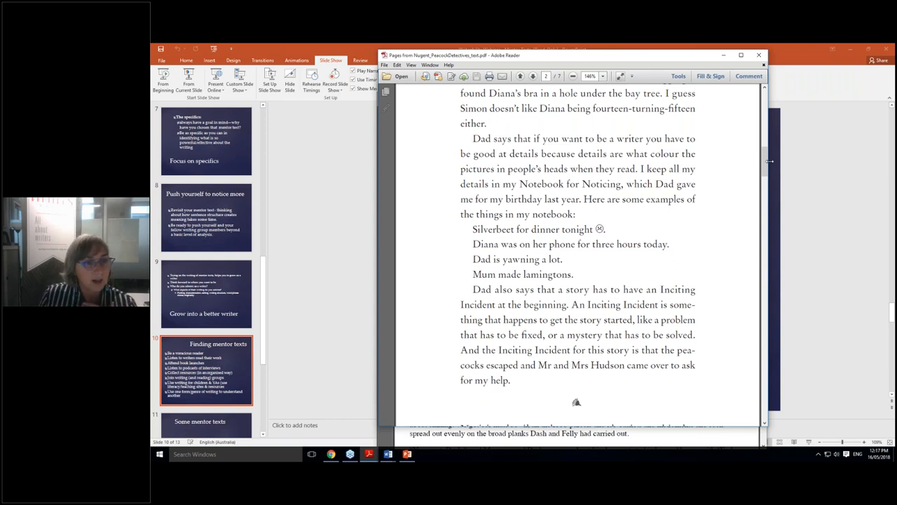
mouse_move(787, 143)
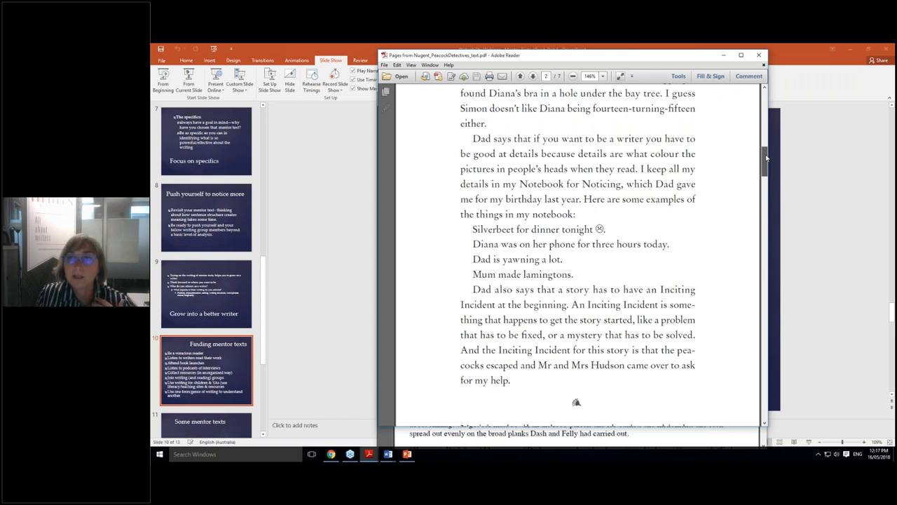
Scroll the Peacock Detectives PDF back to chapter 1's opening paragraphs on page 1
scroll("up", 3)
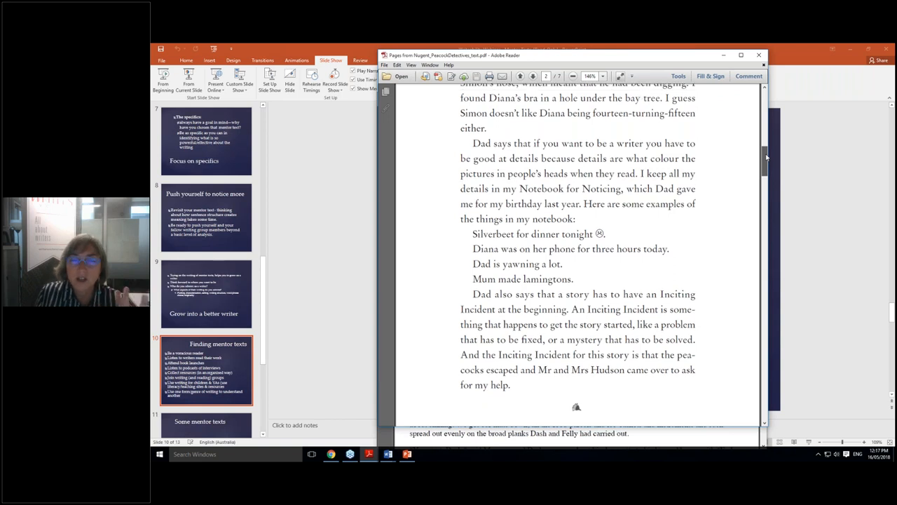
scroll("up", 3)
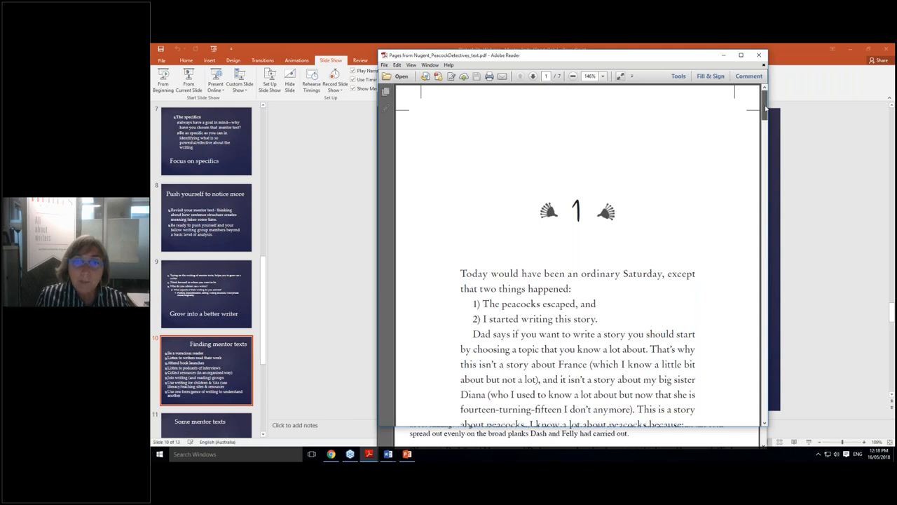
scroll("down", 3)
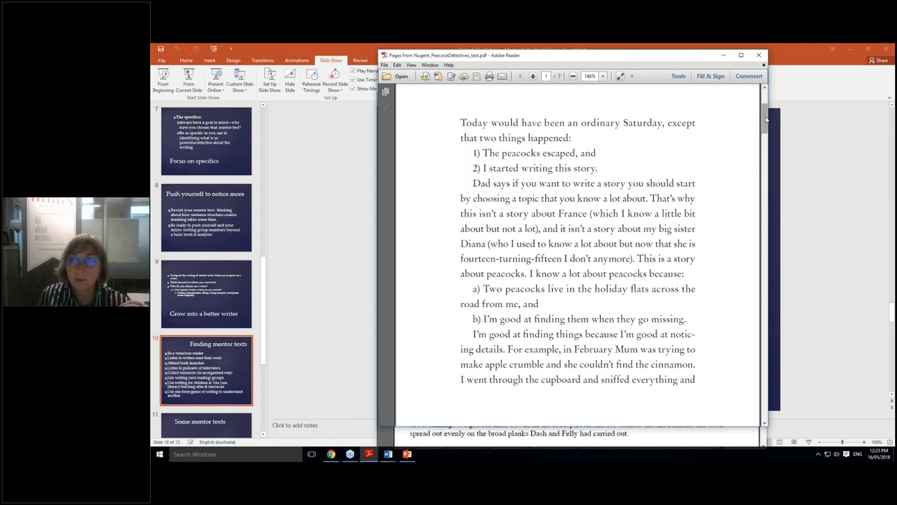
scroll("up", 3)
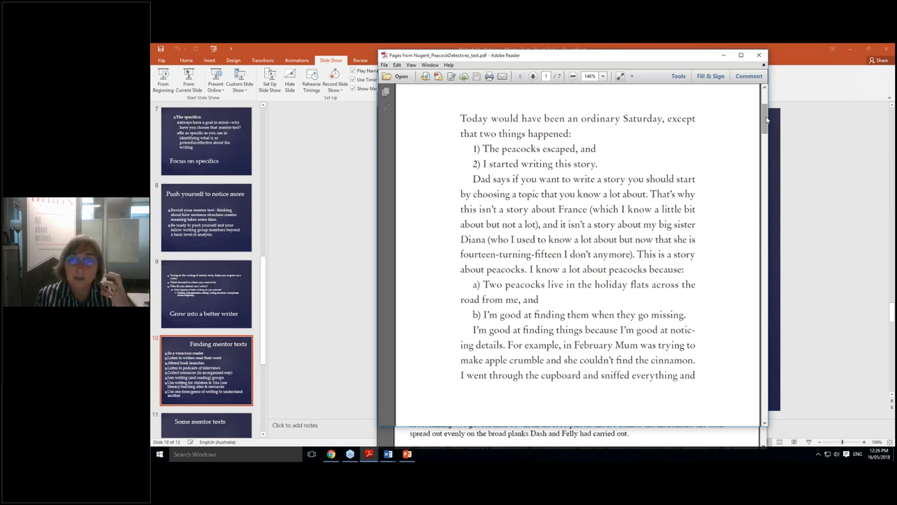
scroll("up", 3)
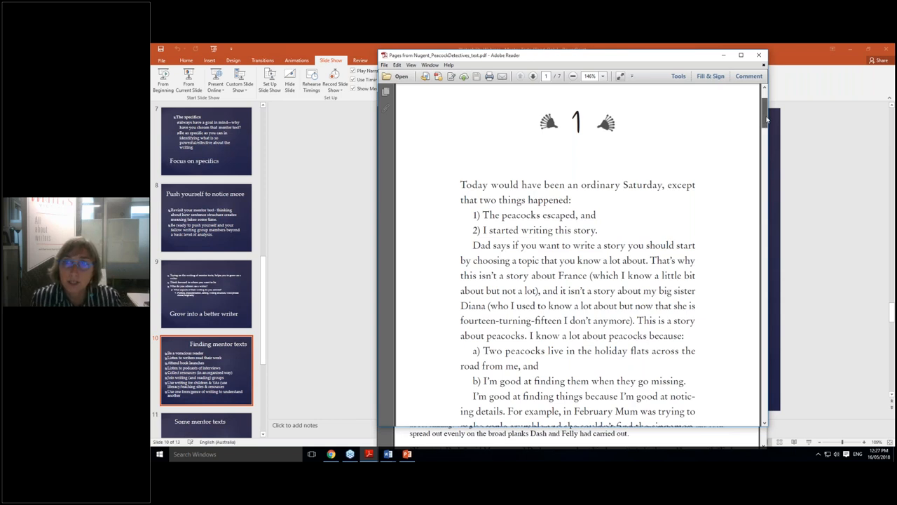
Scroll down the Peacock Detectives PDF to page 2's Inciting Incident paragraph
scroll("down", 3)
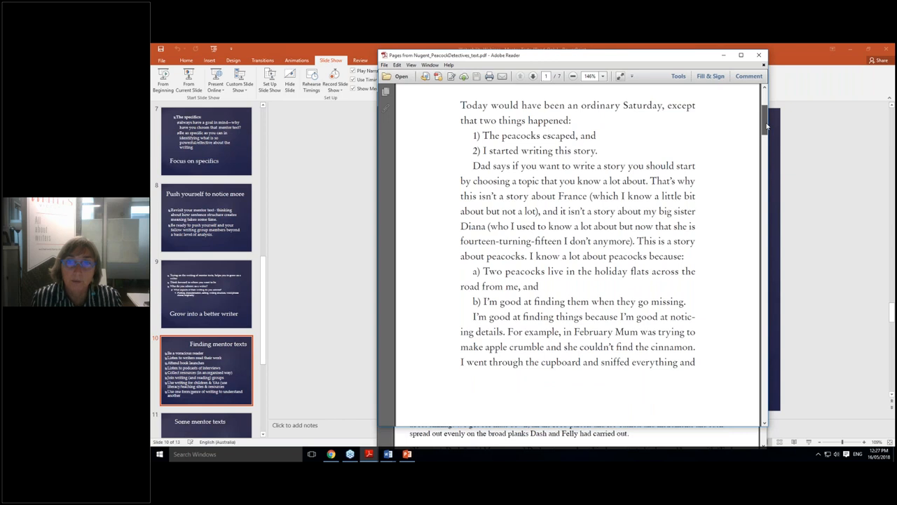
scroll("down", 3)
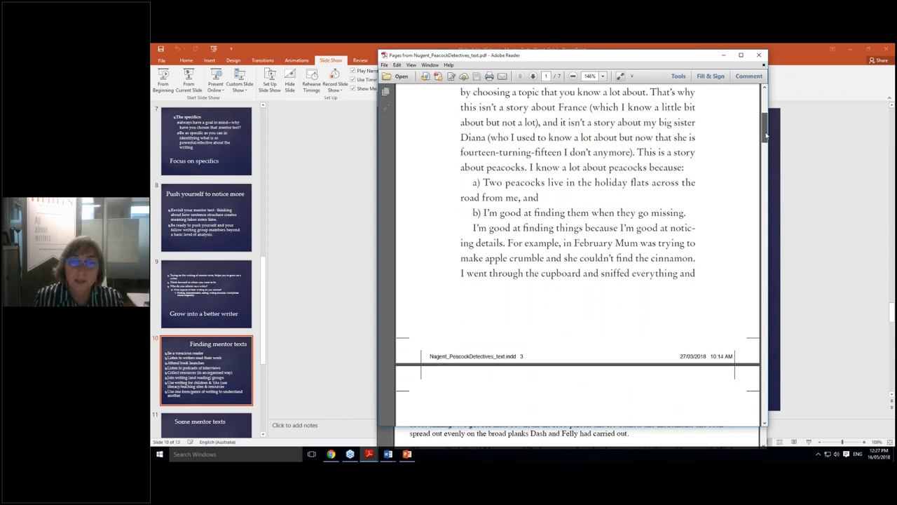
scroll("down", 3)
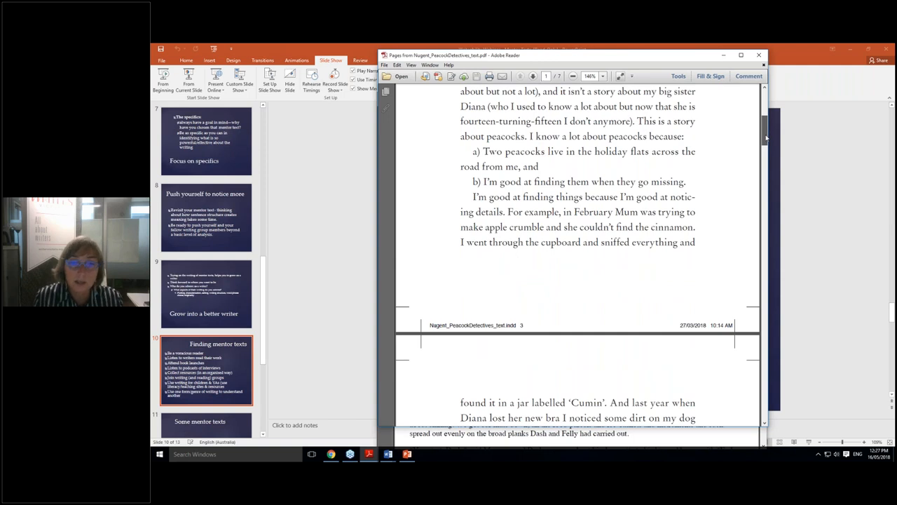
scroll("up", 3)
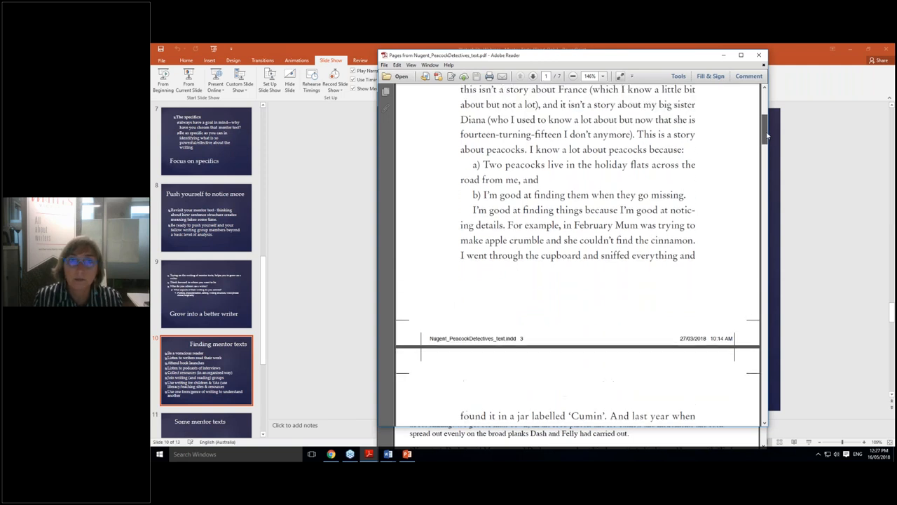
scroll("down", 3)
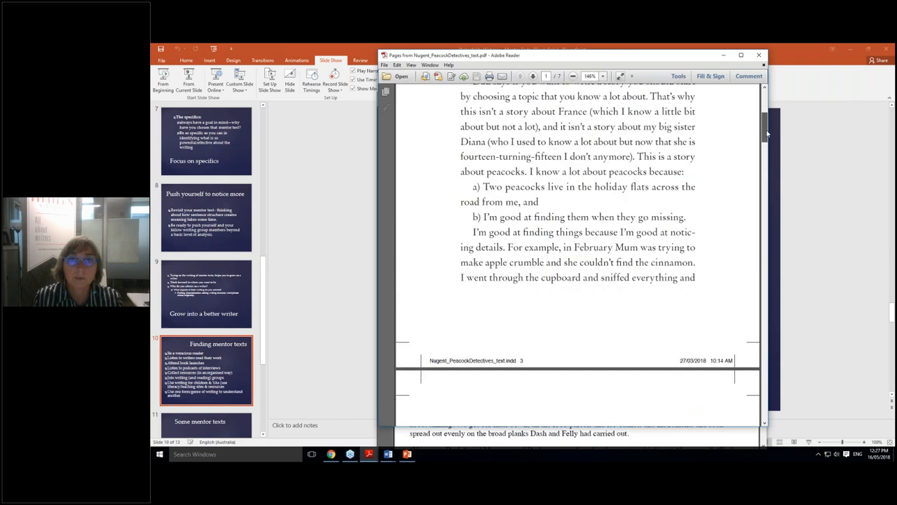
scroll("up", 3)
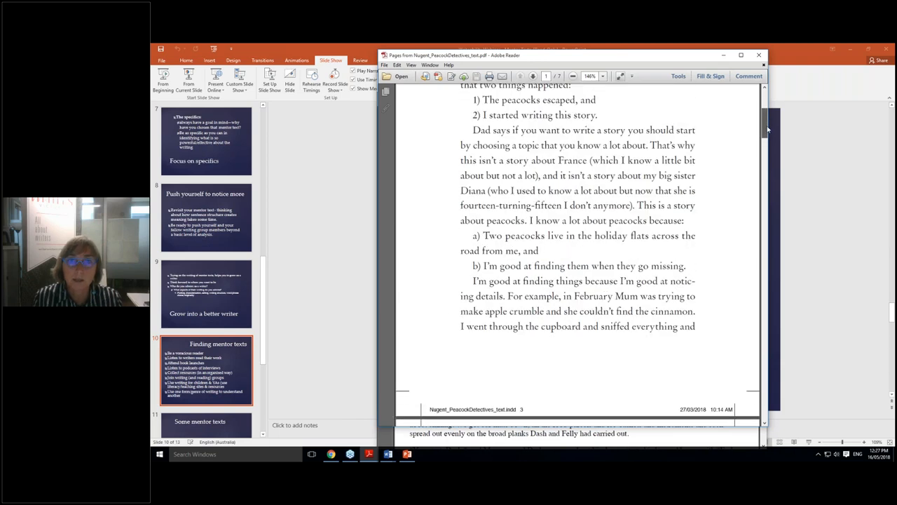
scroll("down", 3)
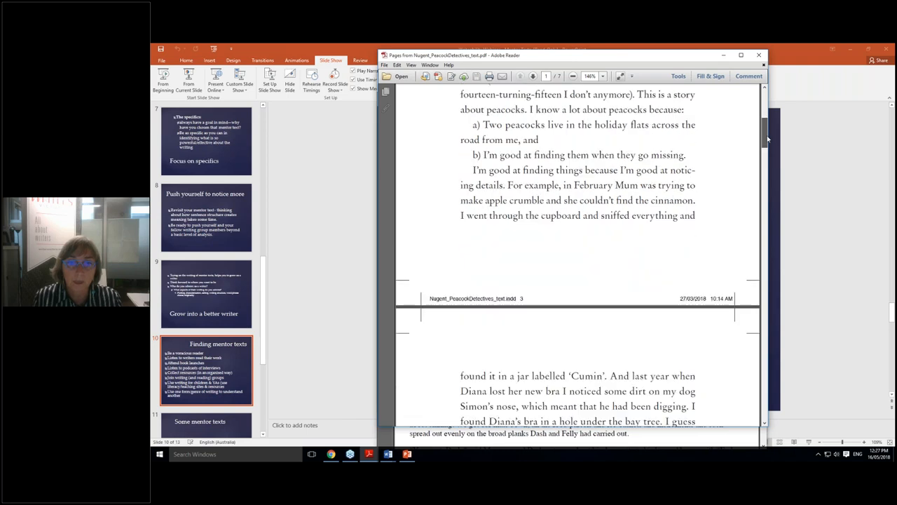
scroll("down", 3)
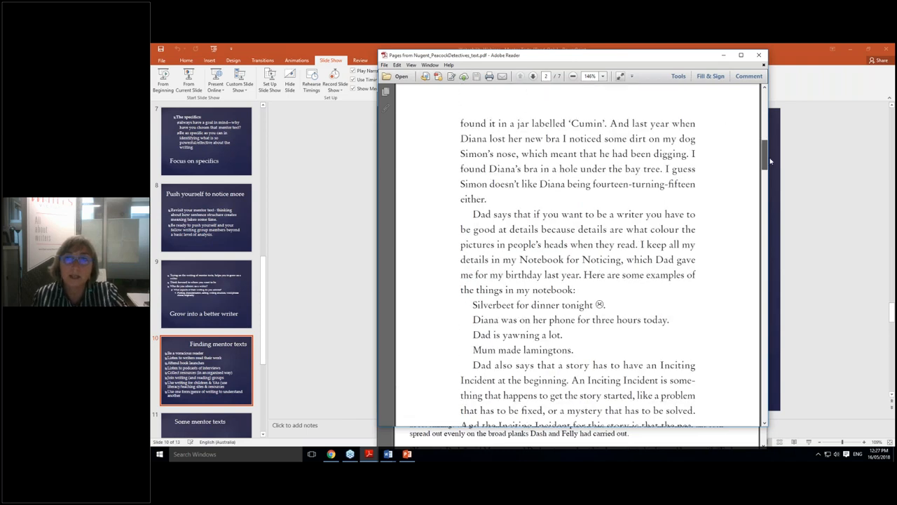
scroll("down", 3)
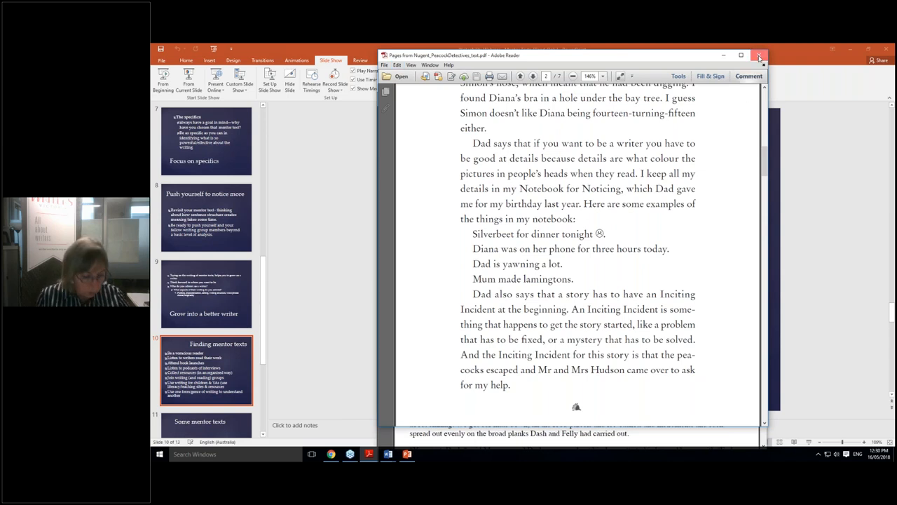
Close the Peacock Detectives PDF, revealing the Margo Lanagan Black Juice story
left_click(758, 55)
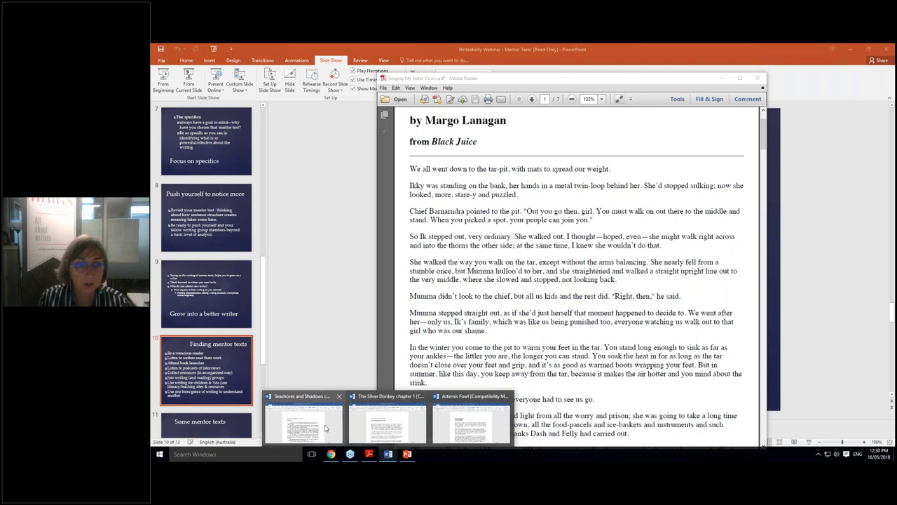
Switch to the Seashores and Shadows document and shift its window right
left_click(304, 420)
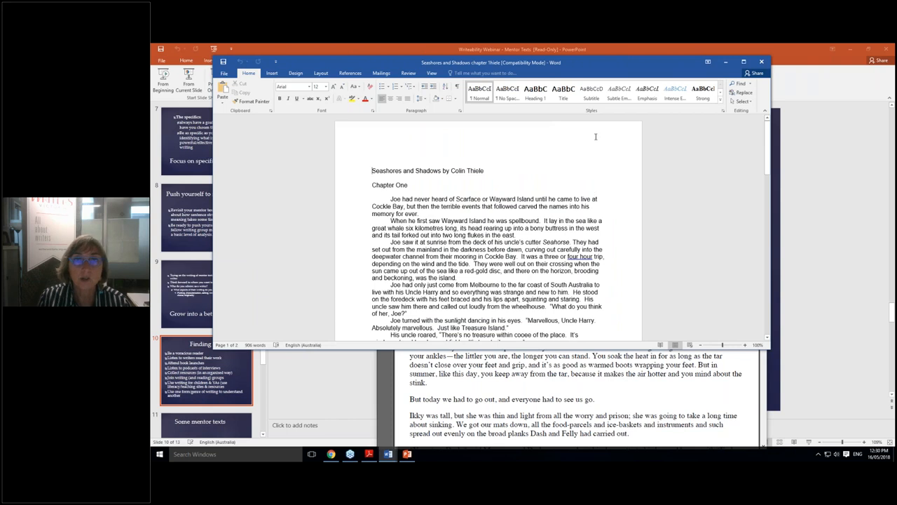
mouse_move(619, 70)
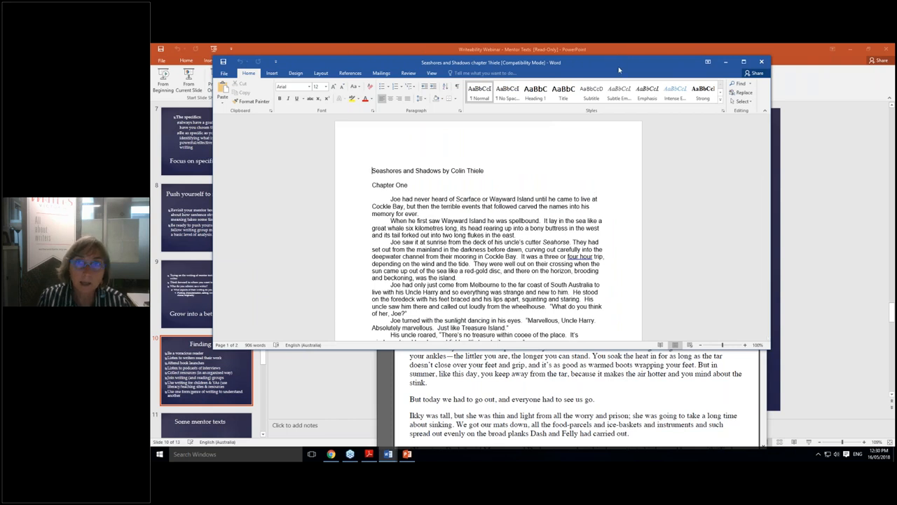
left_click_drag(491, 62, 532, 86)
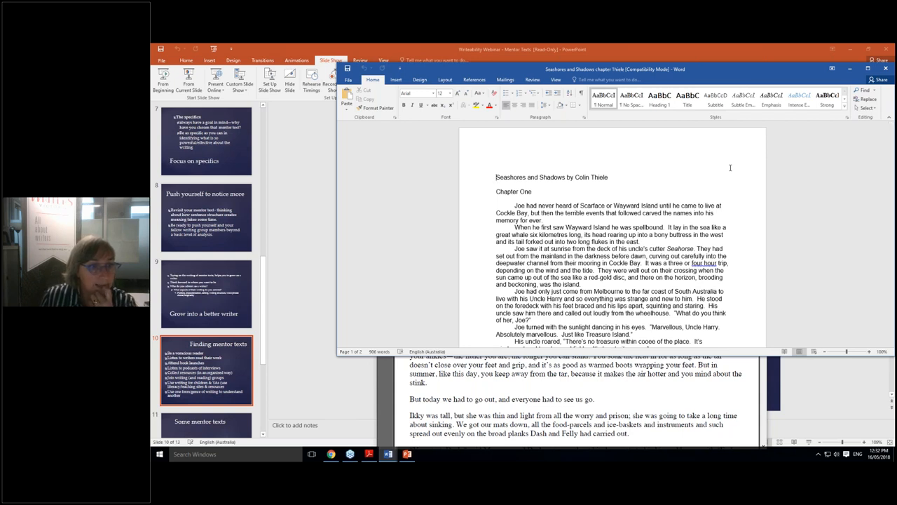
mouse_move(735, 167)
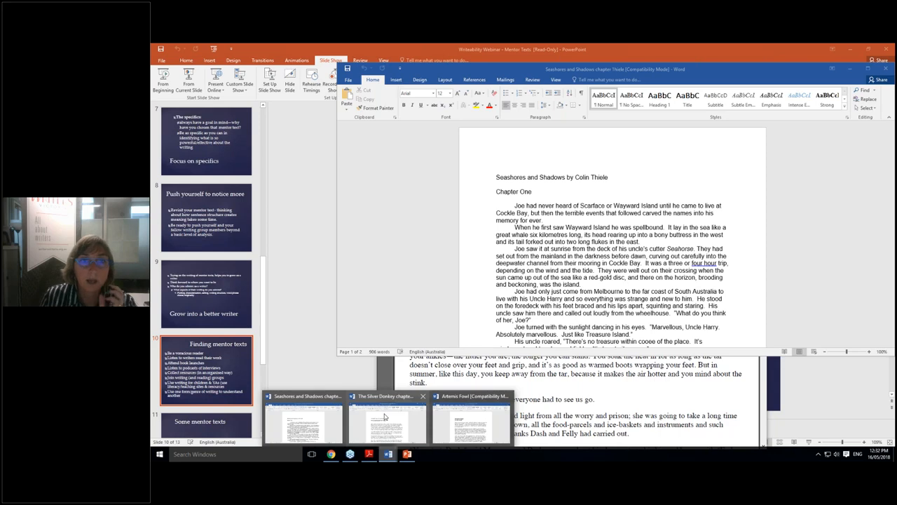
Switch Word to The Silver Donkey chapter 1 by Sonya Hartnett
left_click(388, 417)
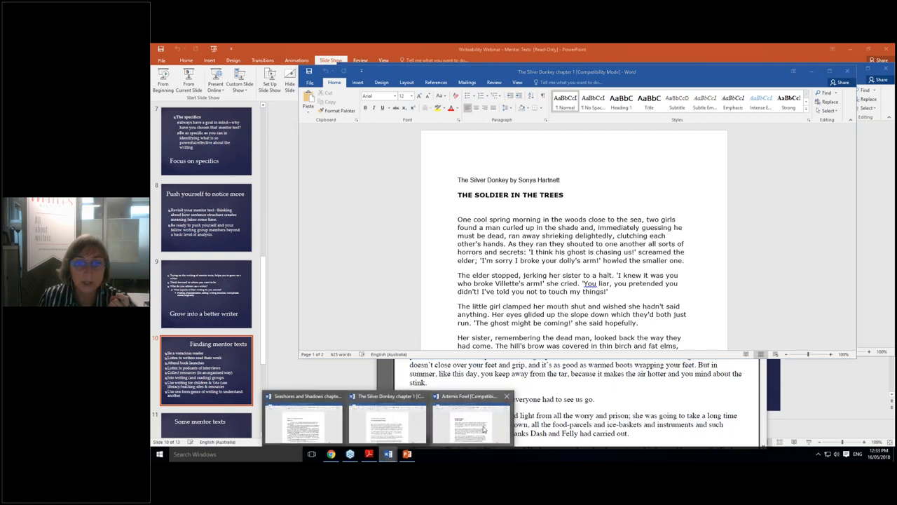
Switch Word to the Artemis Fowl excerpt from the taskbar preview
left_click(470, 420)
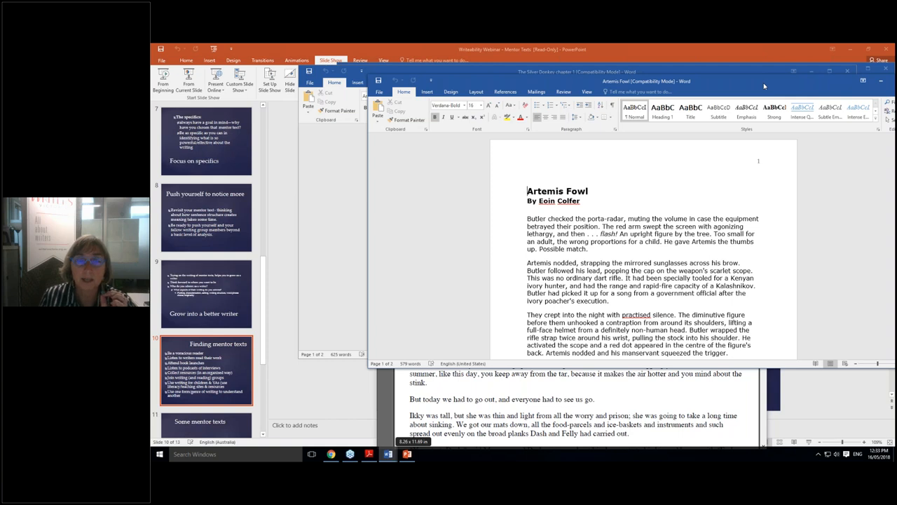
mouse_move(669, 170)
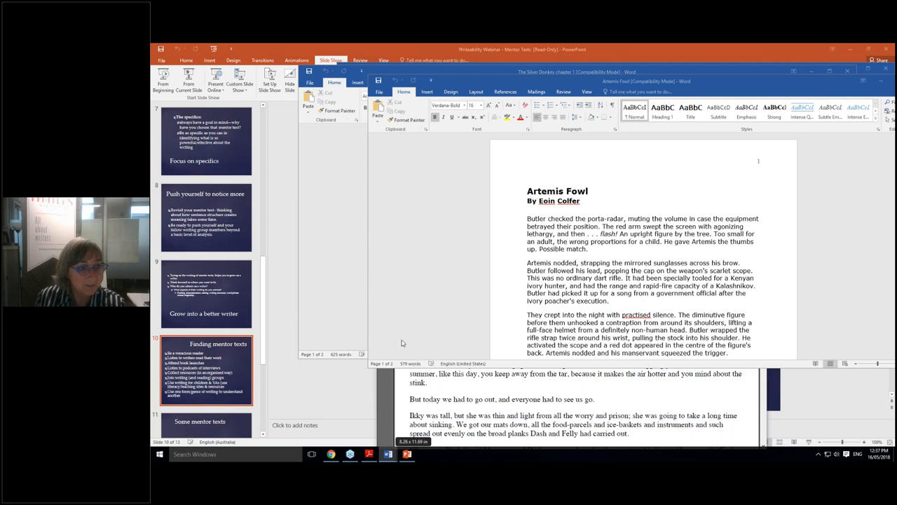
mouse_move(417, 349)
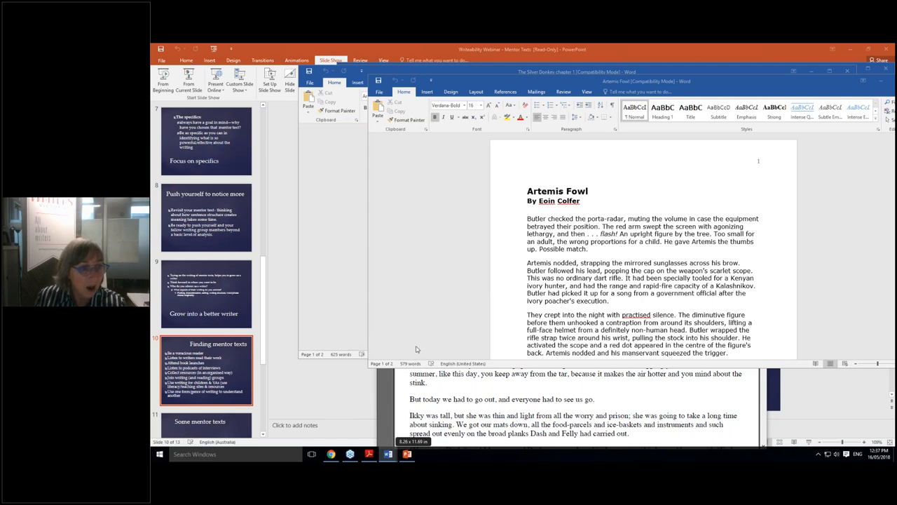